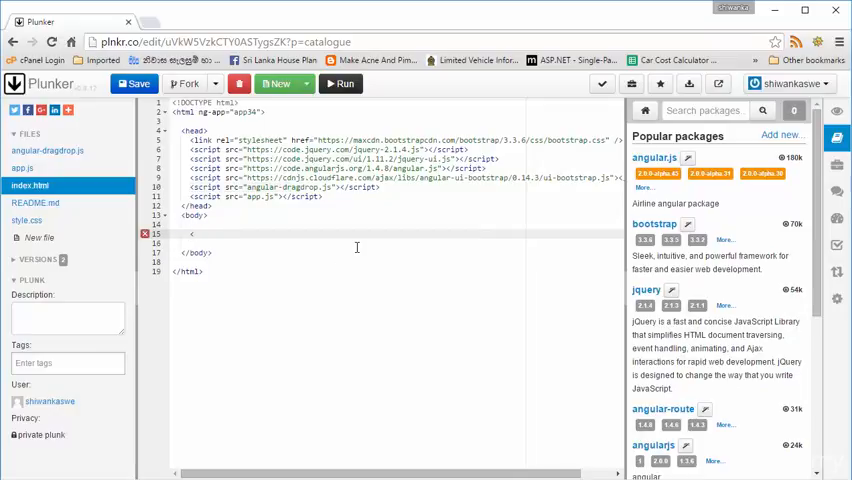
Write a div with class "btn btn-primary" and data-drag="true" in index.html's body.
type("<div></div>")
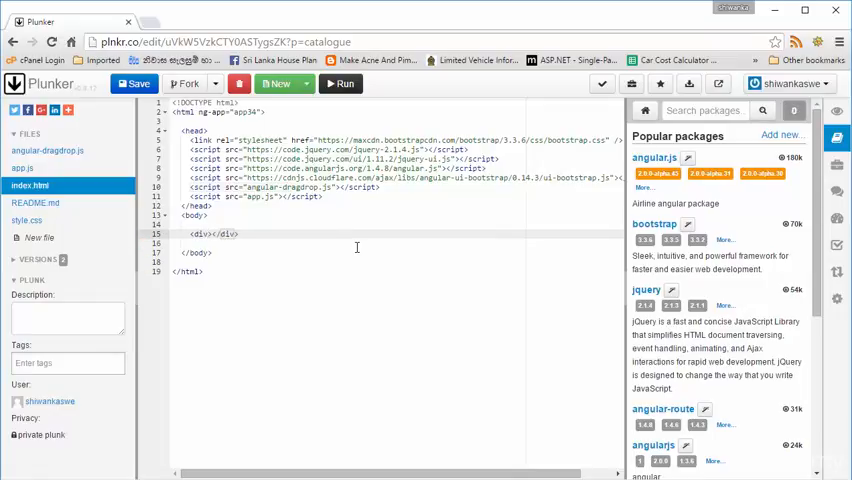
type("class=\"")
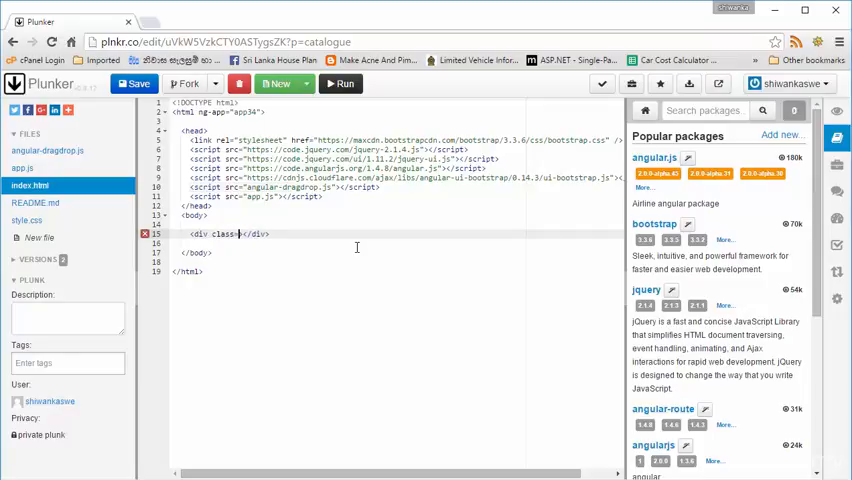
type("\"")
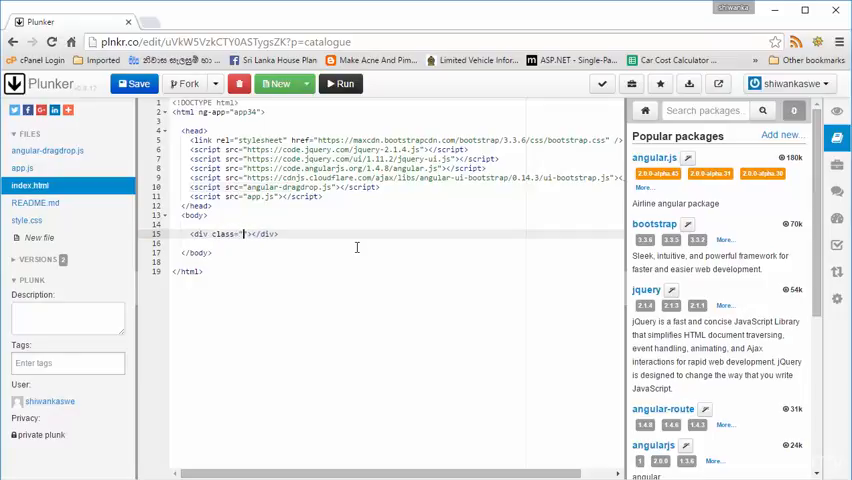
type("btn btn-primary")
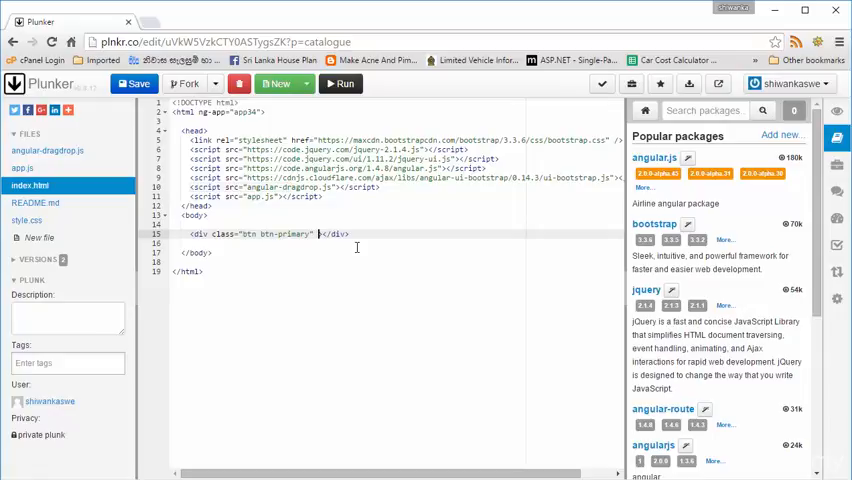
type("d")
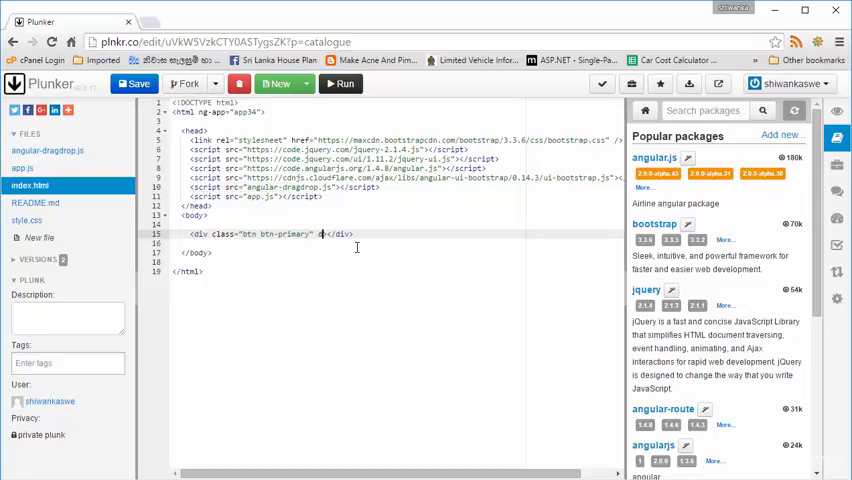
type("data-drag=")
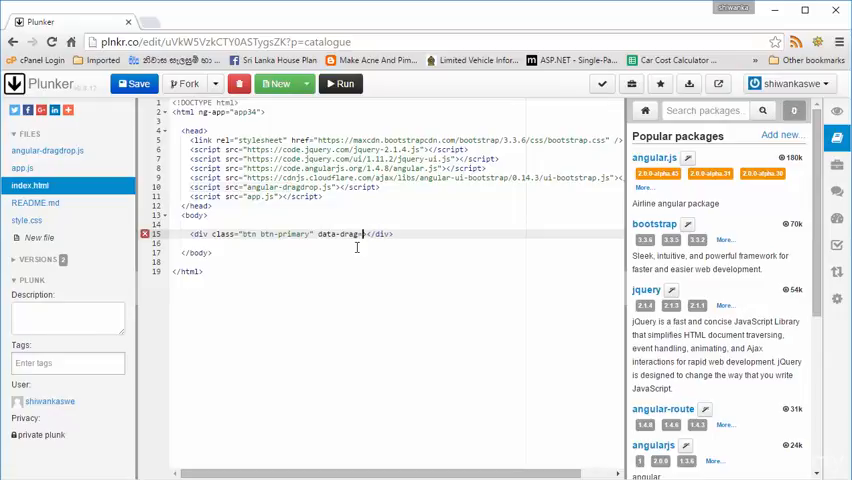
type("\"\">")
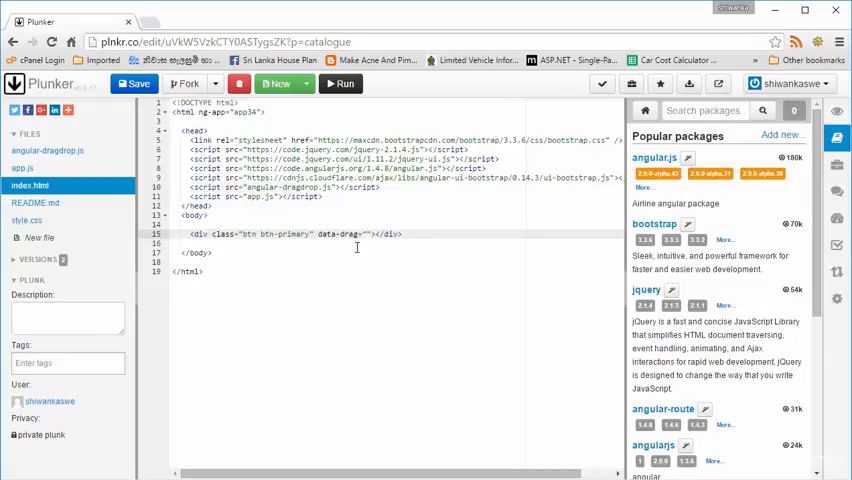
type("true")
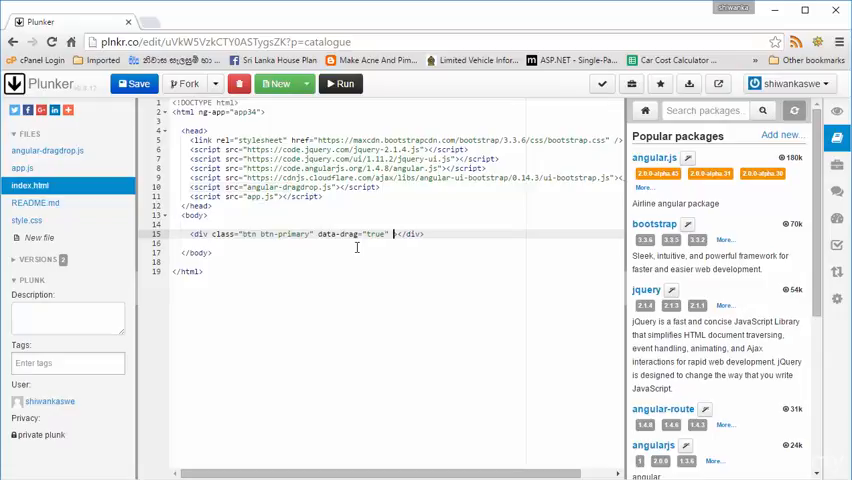
Add jqyoui-draggable="{animate:true}" to the button-styled div.
type("s")
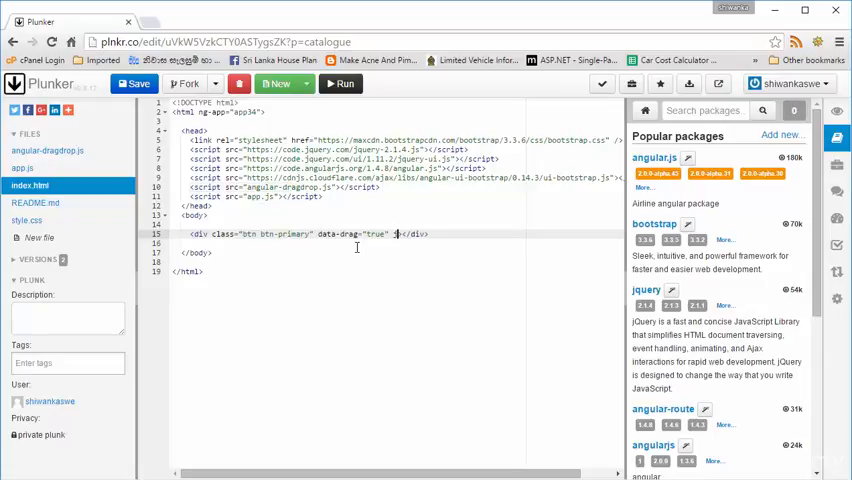
type("jqyoui")
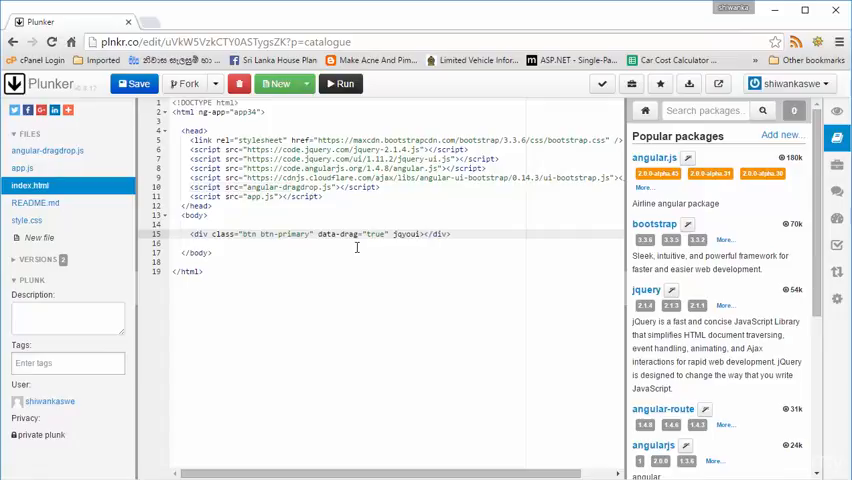
type("-draggable=\"{a\"")
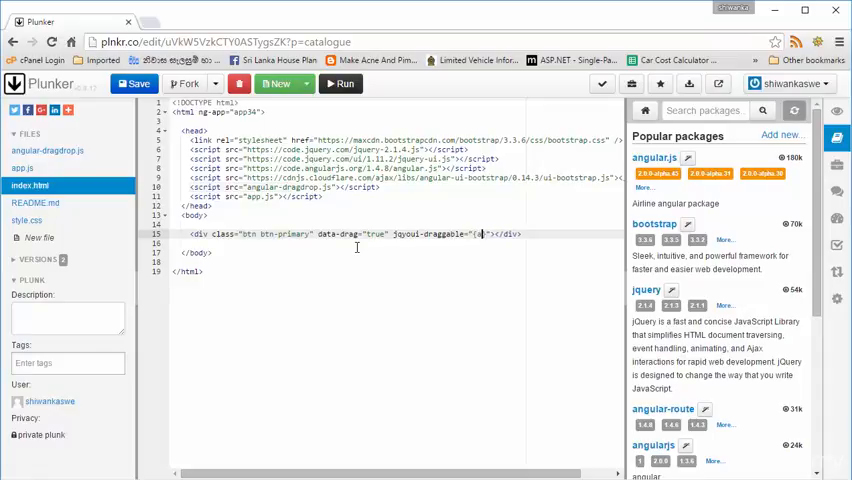
type("nimate:true}")
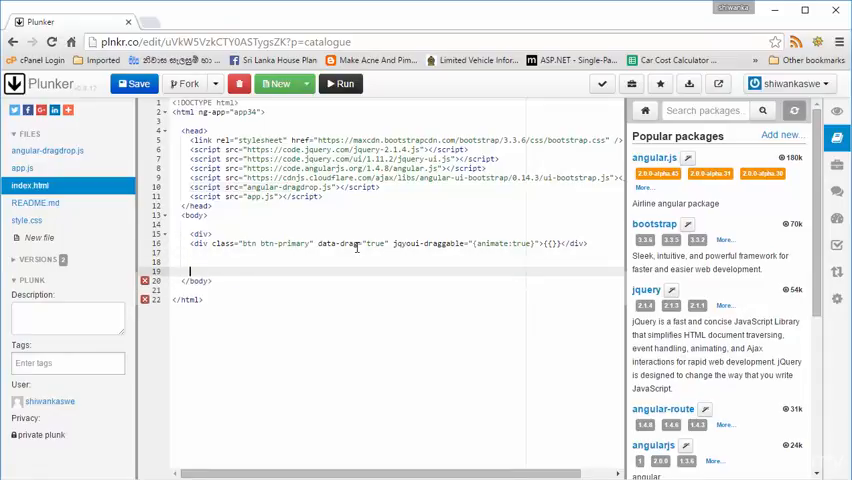
Close the wrapper and add a div with class "thumbnail" and data-drop="true".
type("</div>")
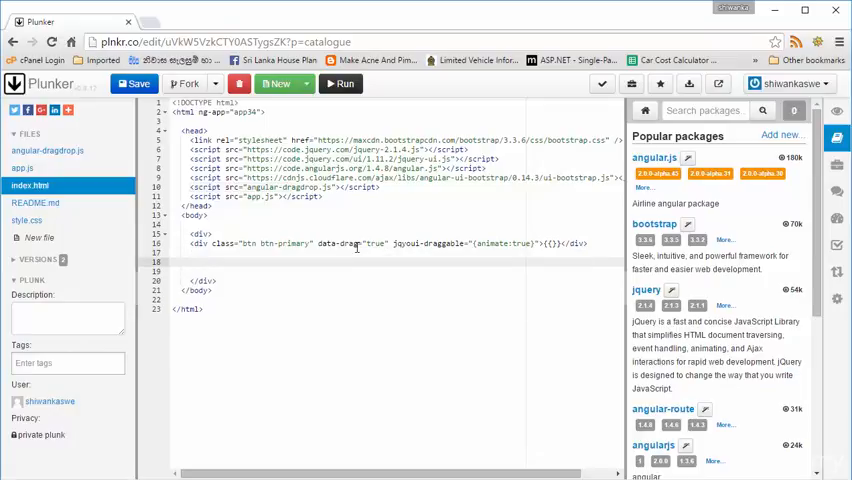
type("<div ></div>")
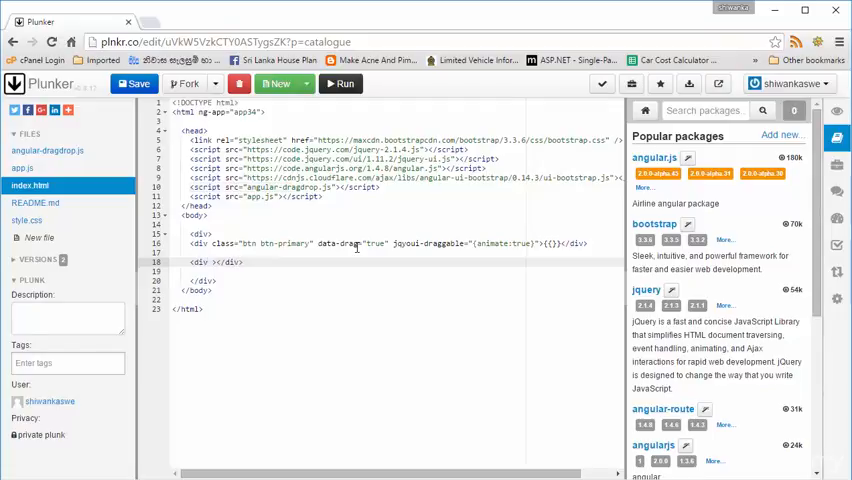
type("class=\"\"")
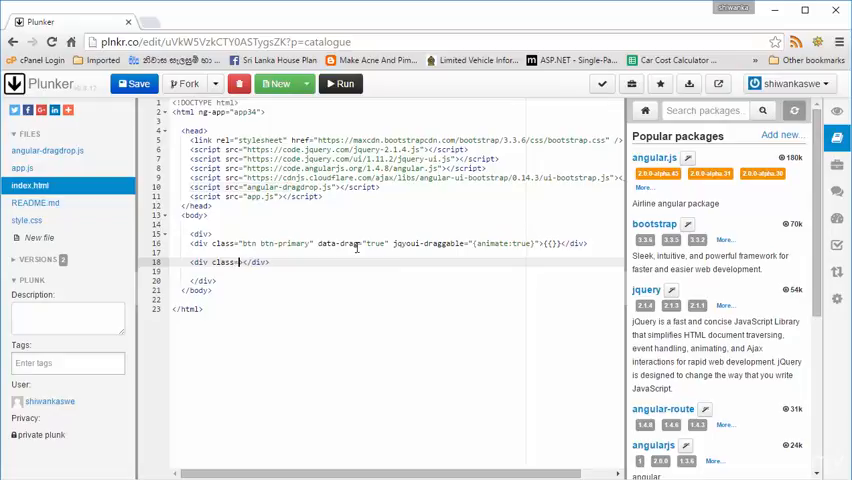
type("/")
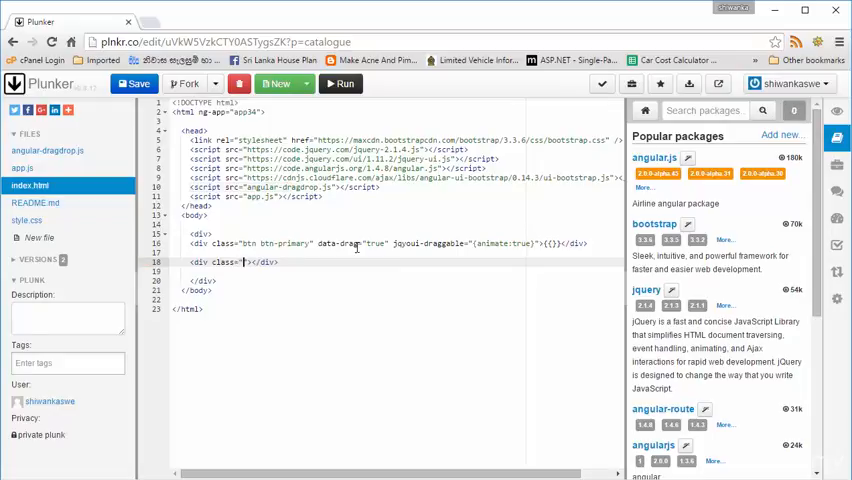
type("thumb")
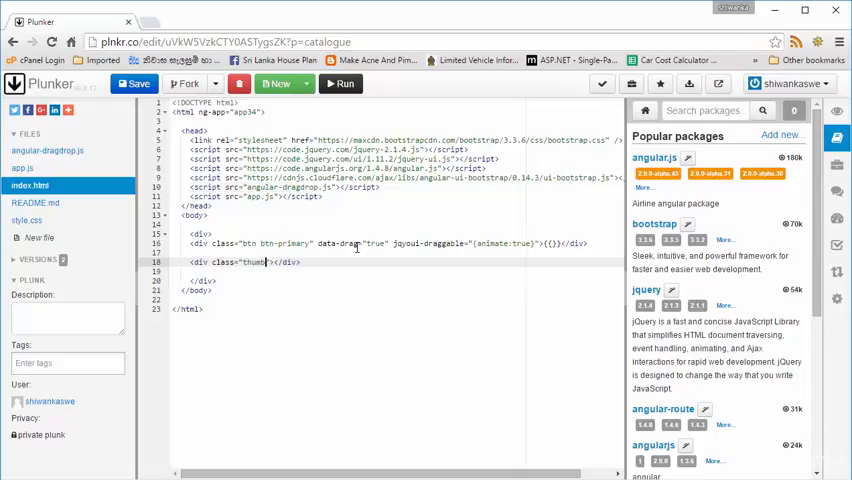
type("nail")
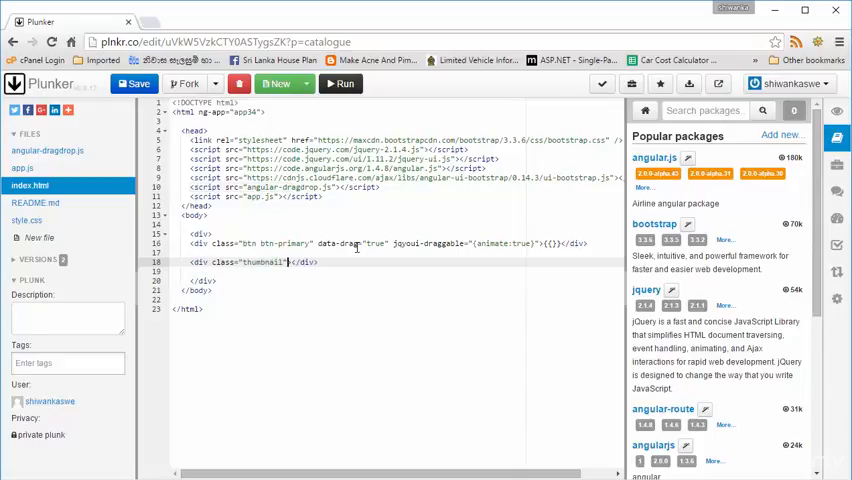
type("data-drop=\"true\" jqyoui")
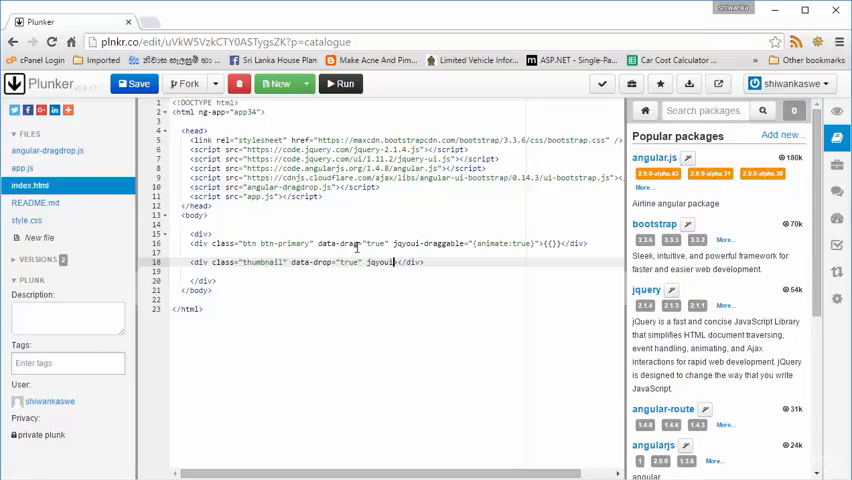
Add jqyoui-droppable="{beforeDrop: 'beforeDrop'}" to the thumbnail drop area.
type("d")
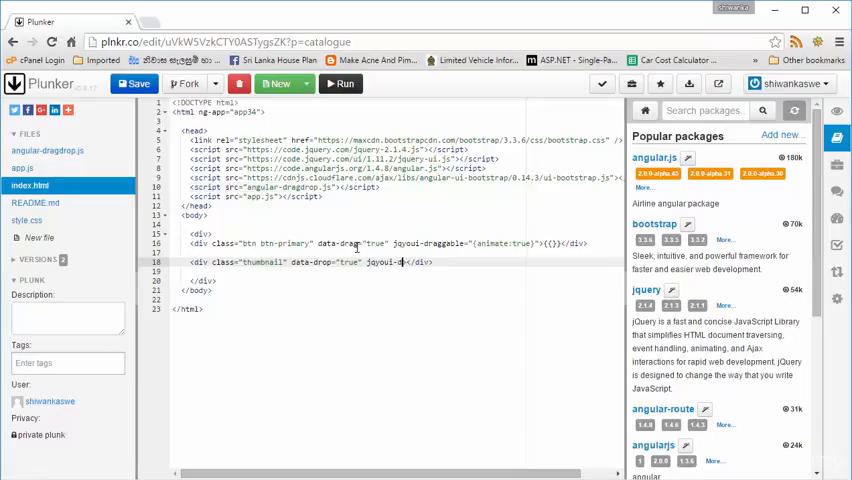
type("roppable=\"{}\"")
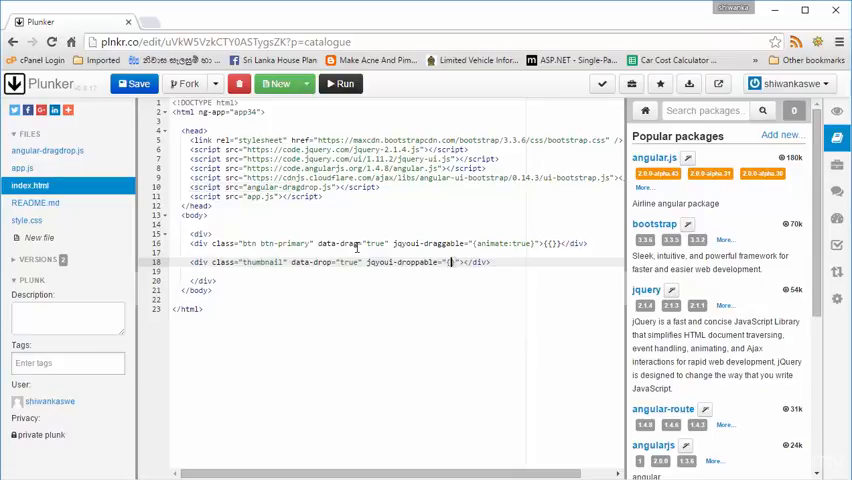
type("before")
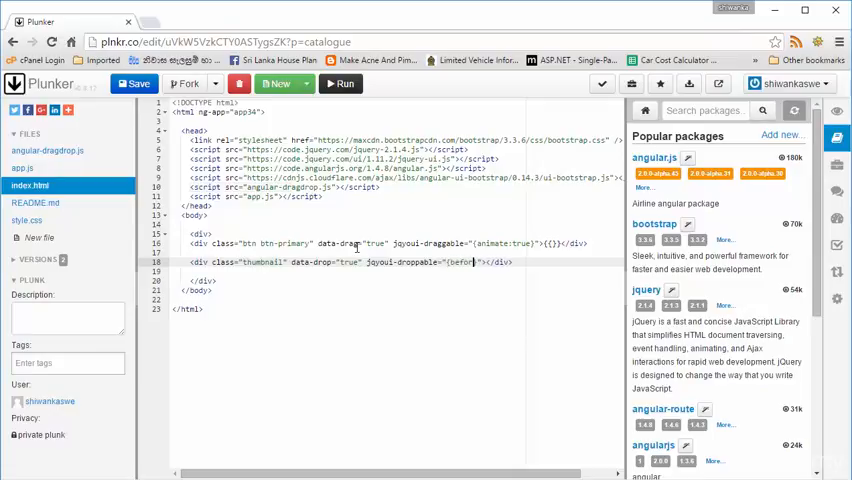
type("Drop:'")
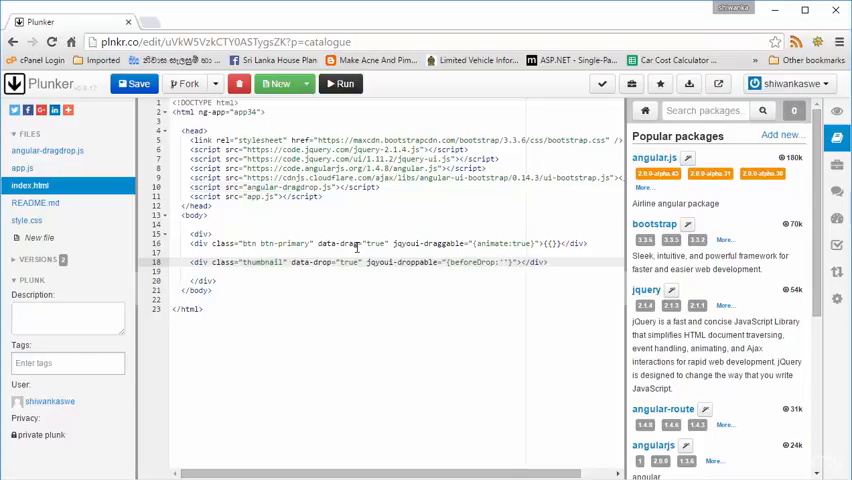
type("befor")
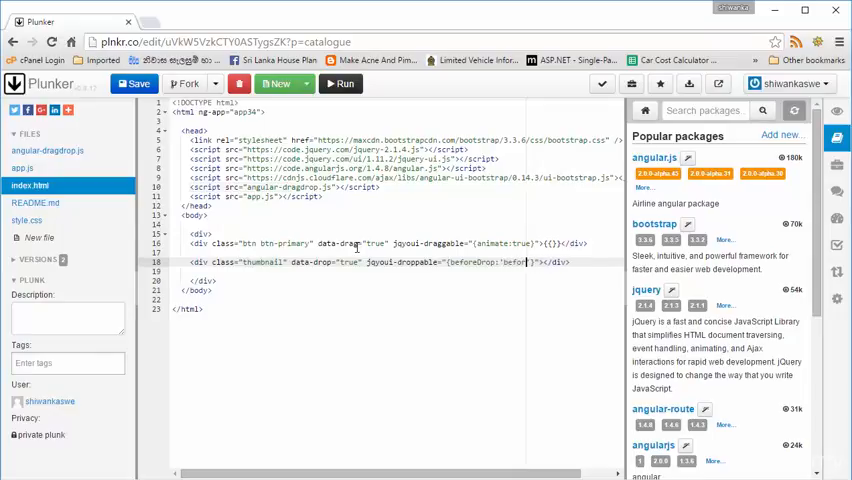
type("Drop")
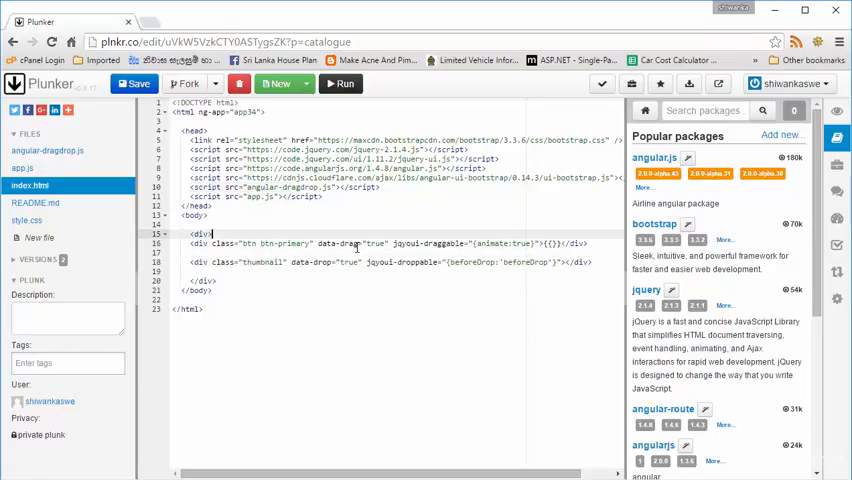
Add ng-controller="Controller" to the wrapper div in index.html.
type("ng-")
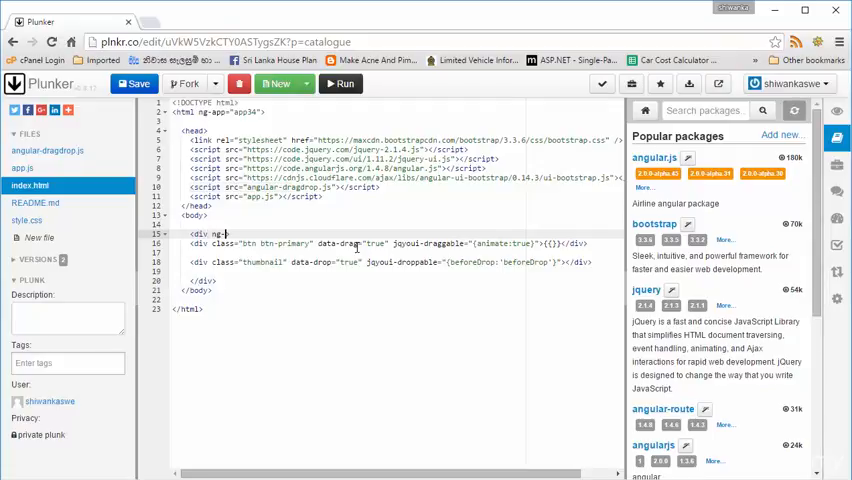
type("control")
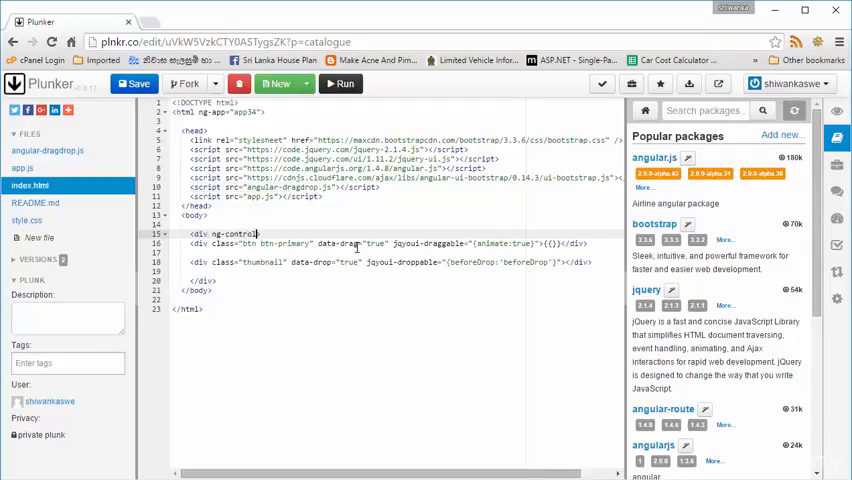
type("ler=\"controller\">")
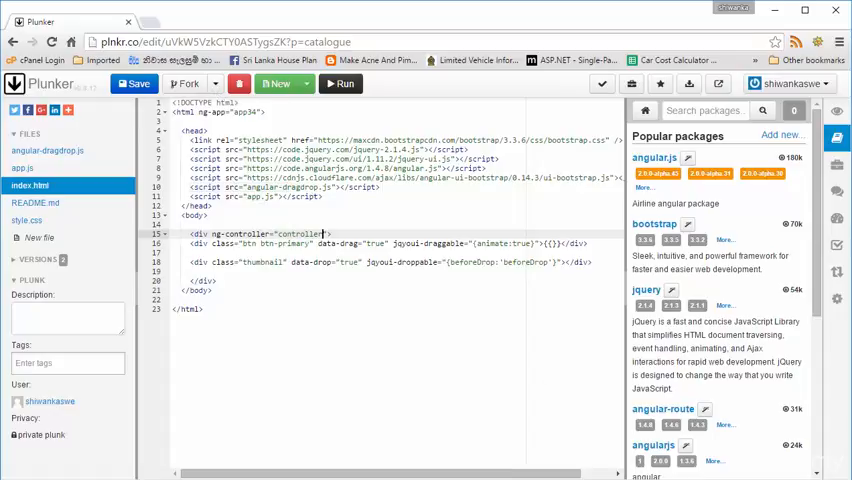
In app.js, list 'ngDragDrop' and 'ui-bootstrap' as the app module's dependencies.
left_click(22, 168)
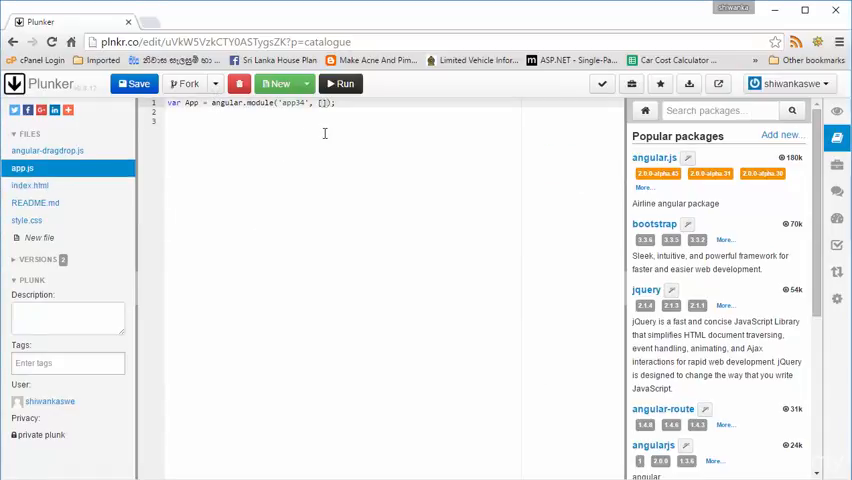
type("'")
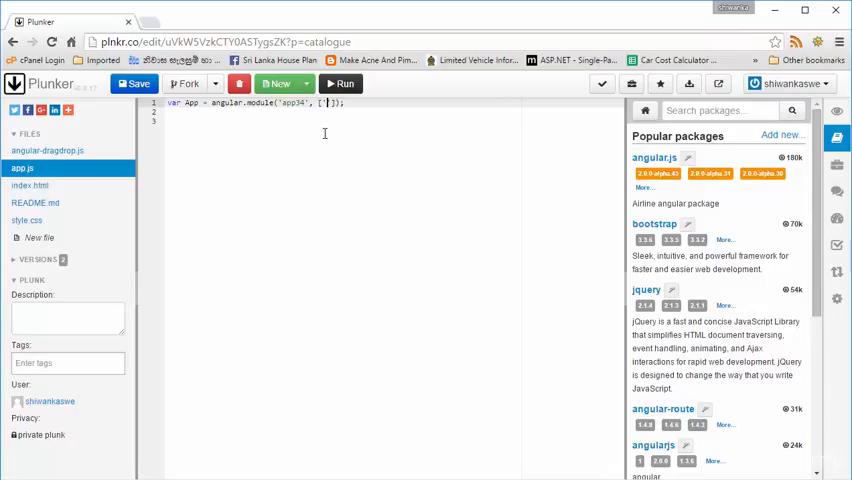
type("ngDr")
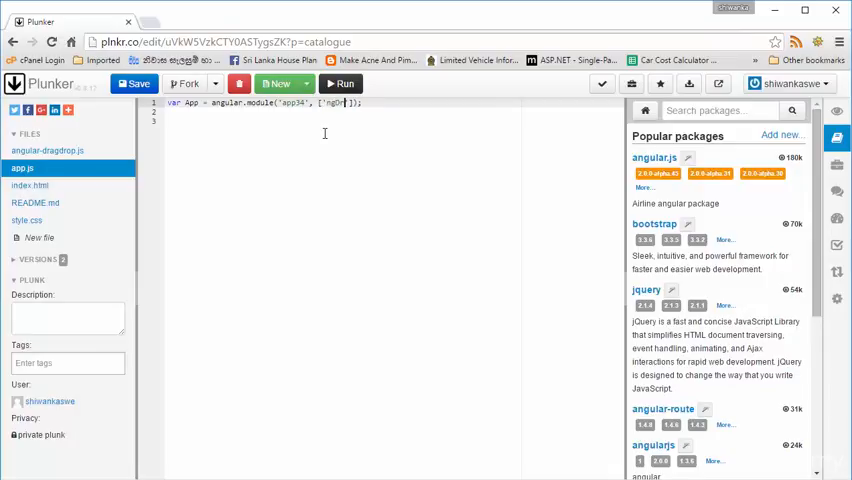
type("agDrop',")
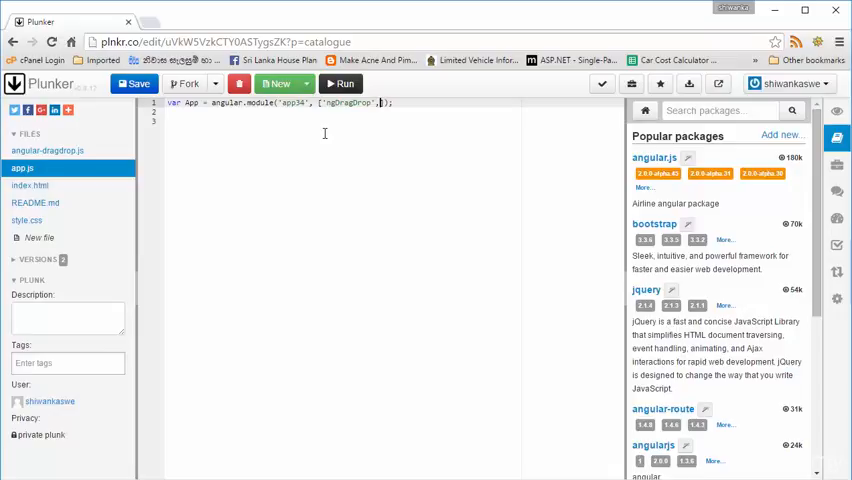
type("ui")
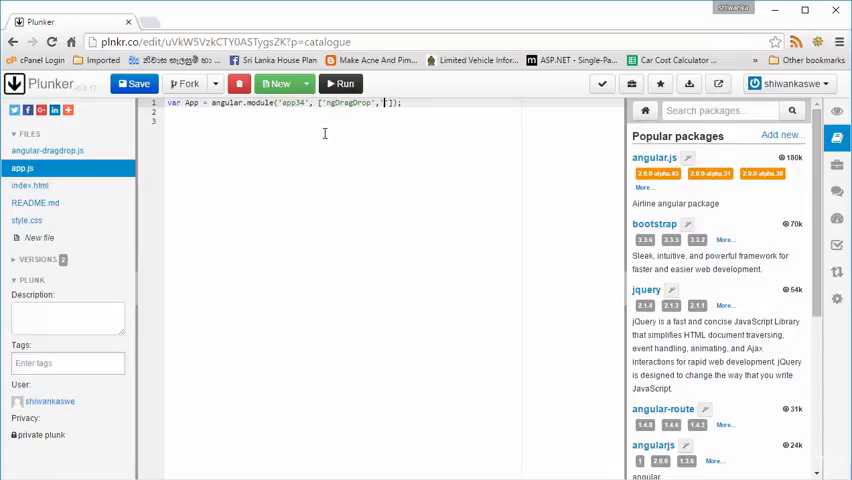
type("'ui-")
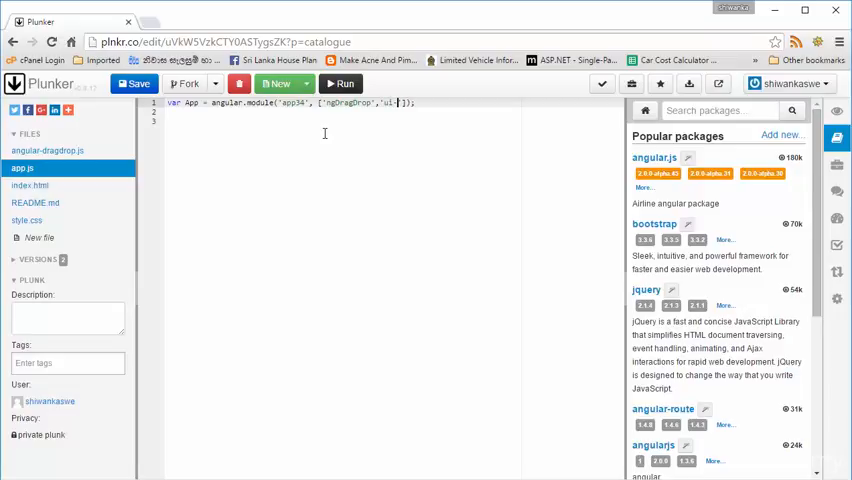
type("bootstr")
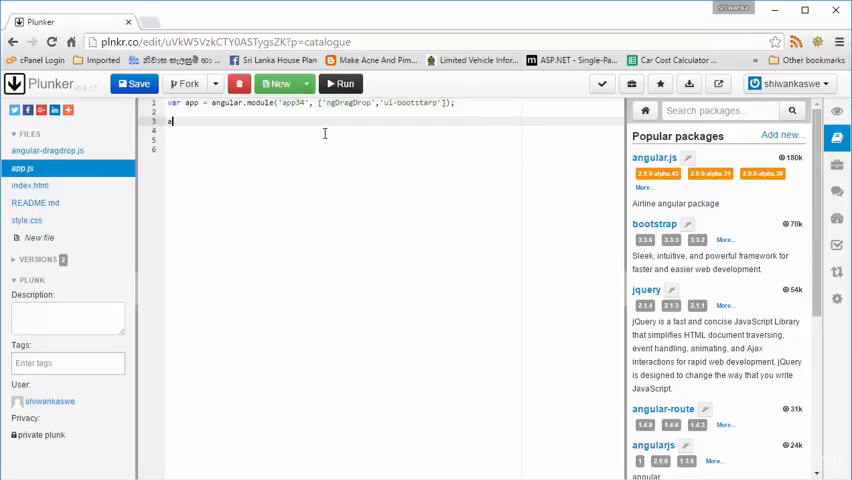
Write app.controller("Controller", function($scope,$q){ }) with an empty body in app.js.
type("app")
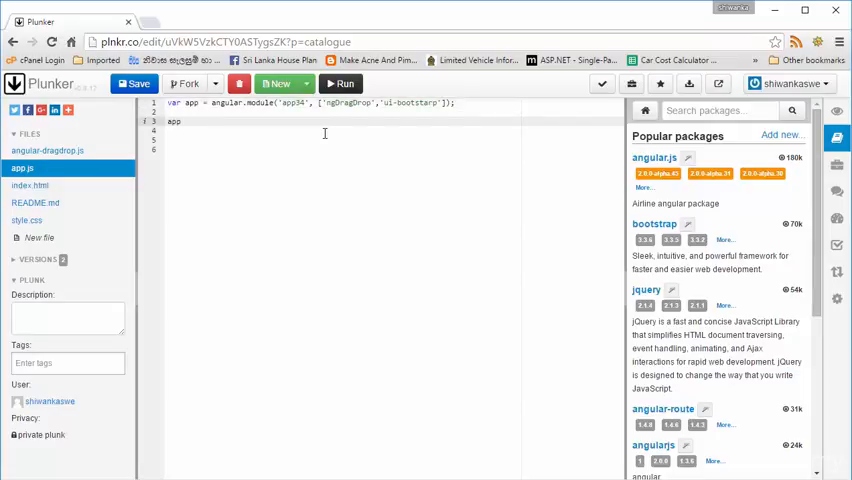
type(".controller(\"Controller")
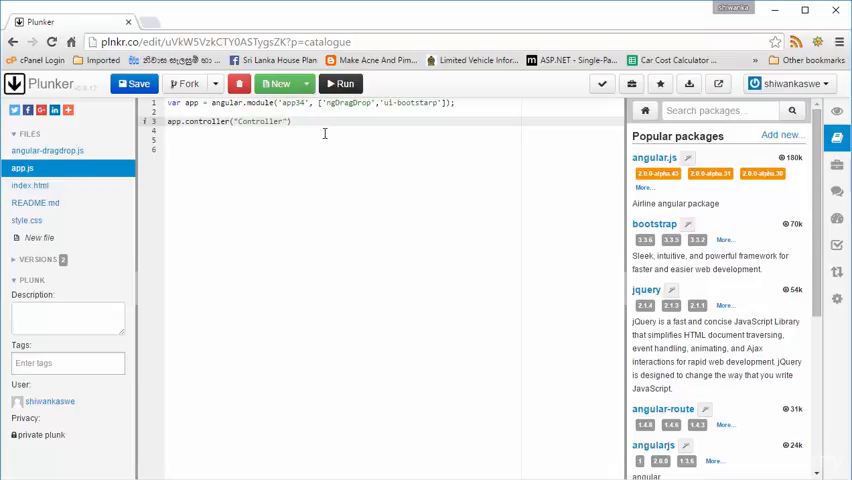
type(",")
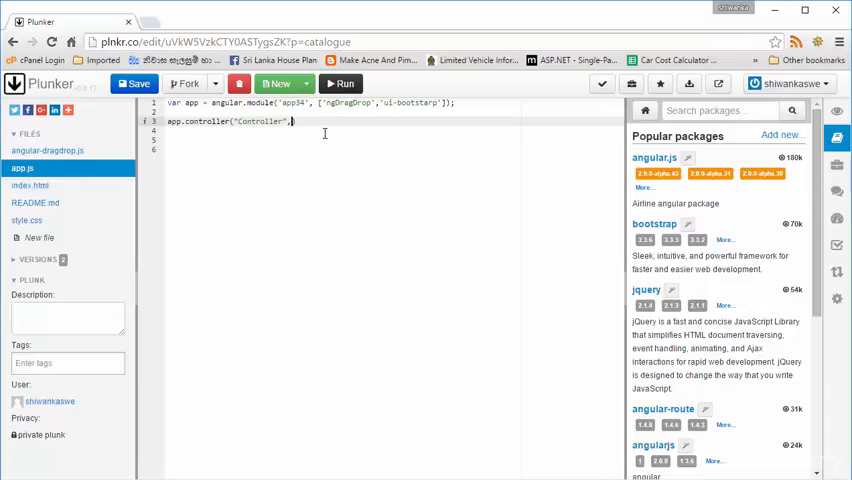
type("function()")
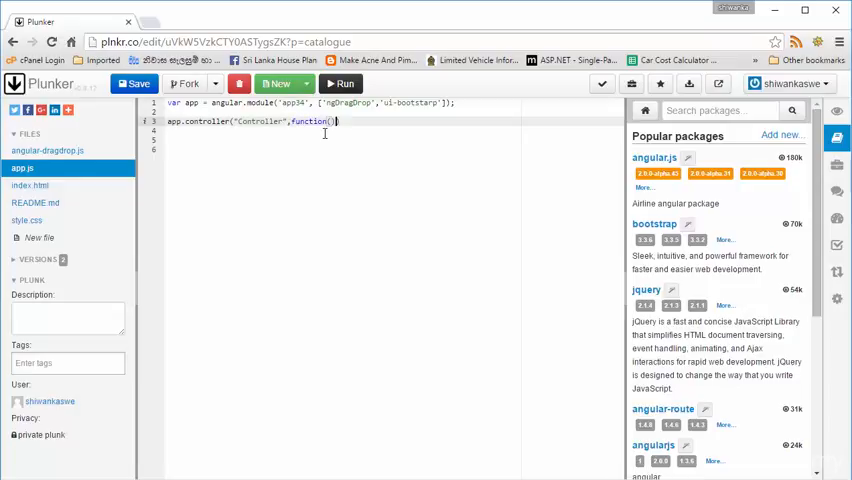
type("$scope,")
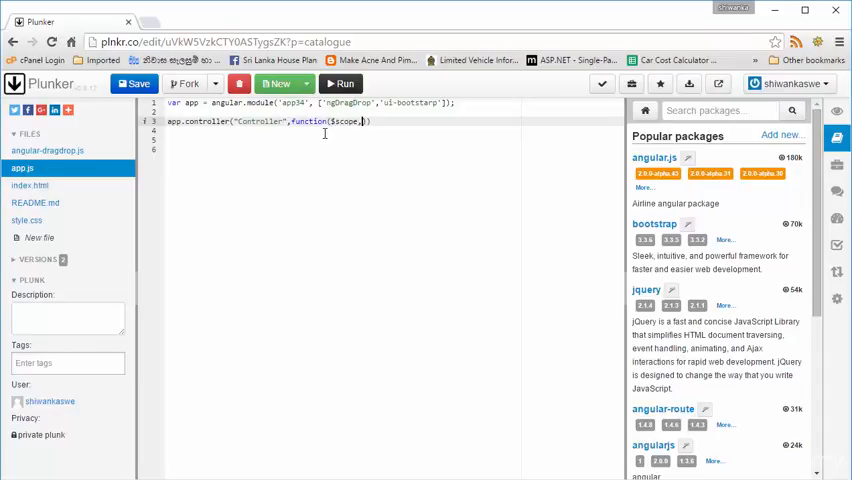
type("$q")
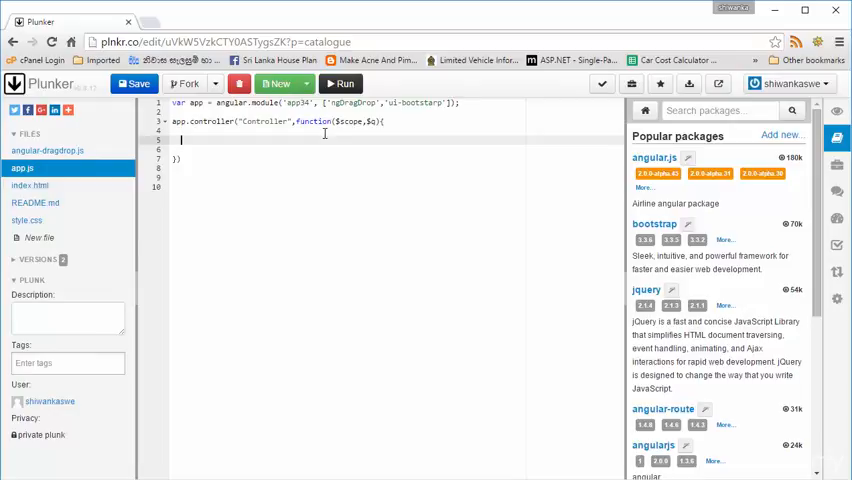
key("Enter")
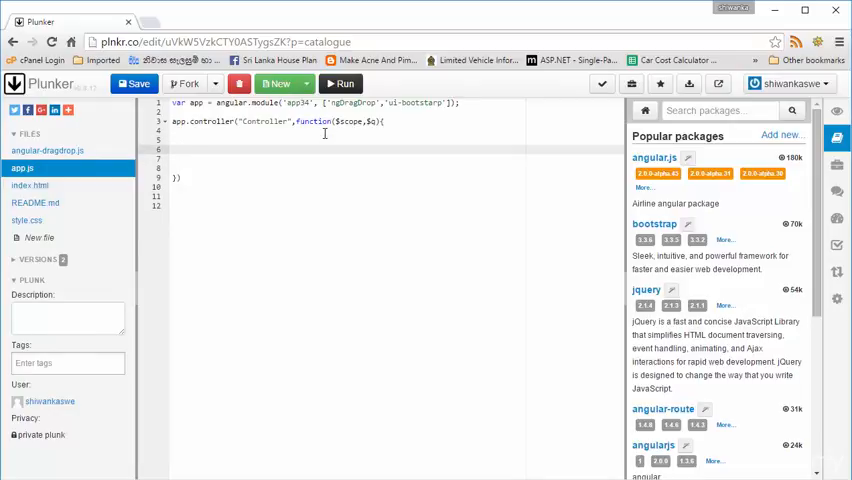
Define $scope.beforeDrop as a function creating a deferred via $q.defer().
type("$scope")
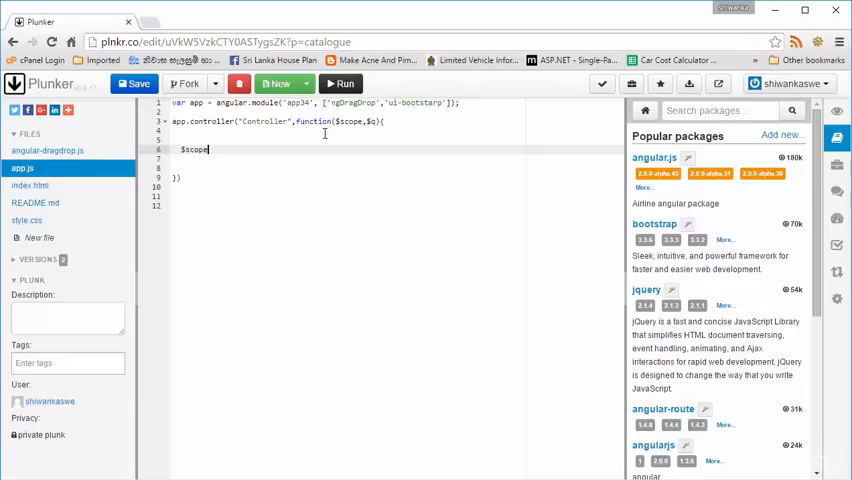
type(".d")
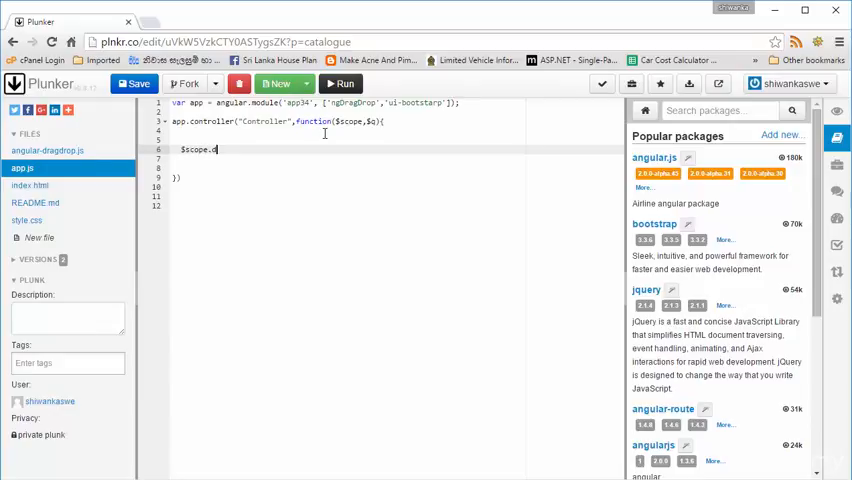
type("beforeDrop")
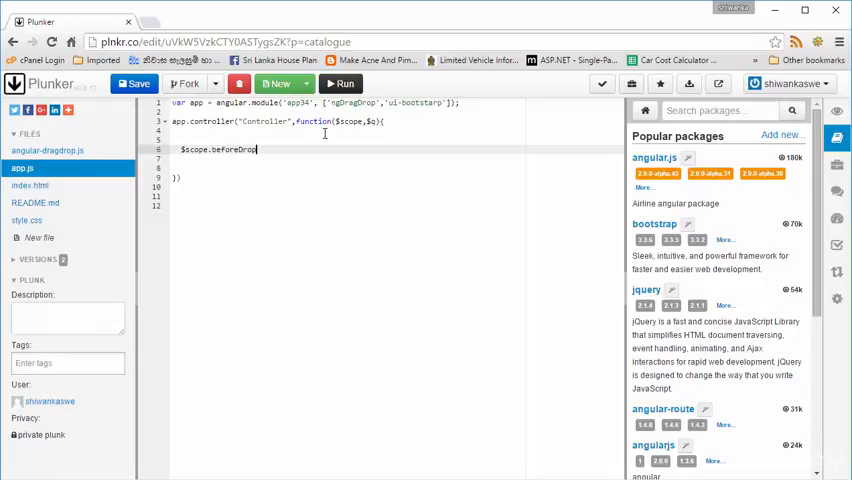
type("=funct")
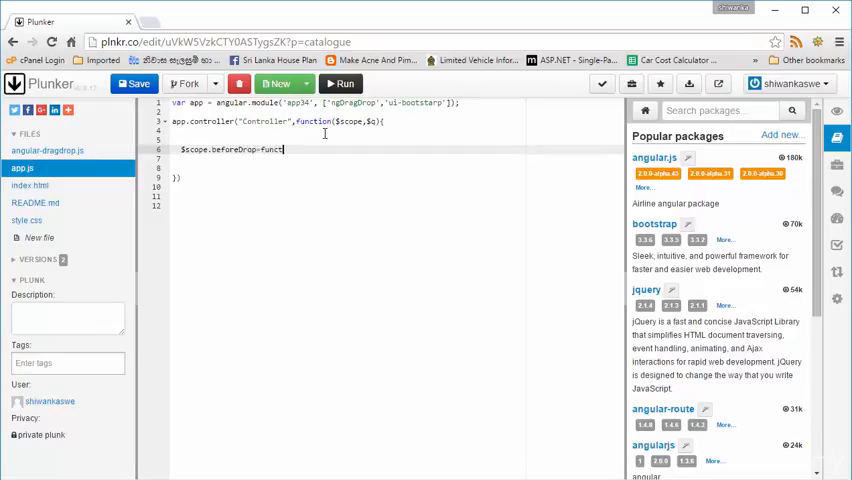
type("ion()")
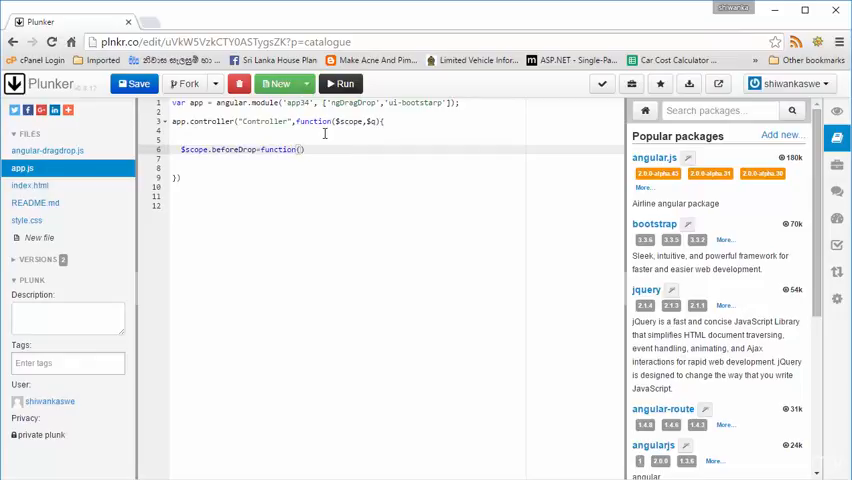
type("{}")
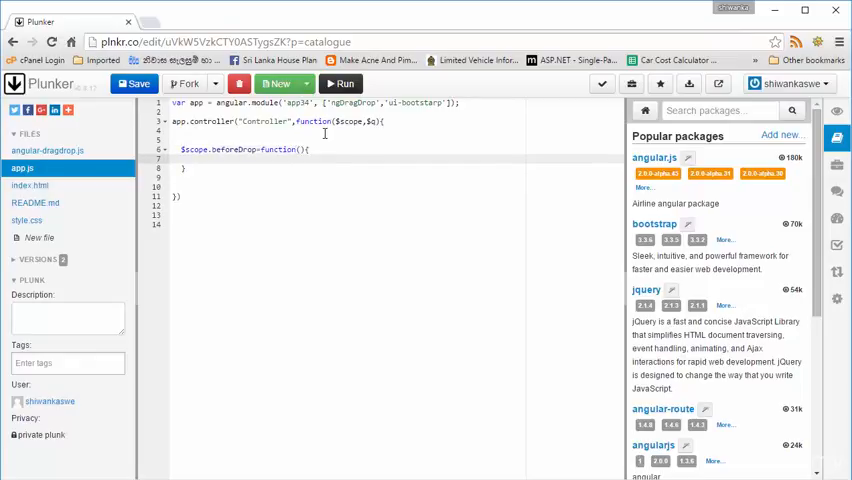
type("var")
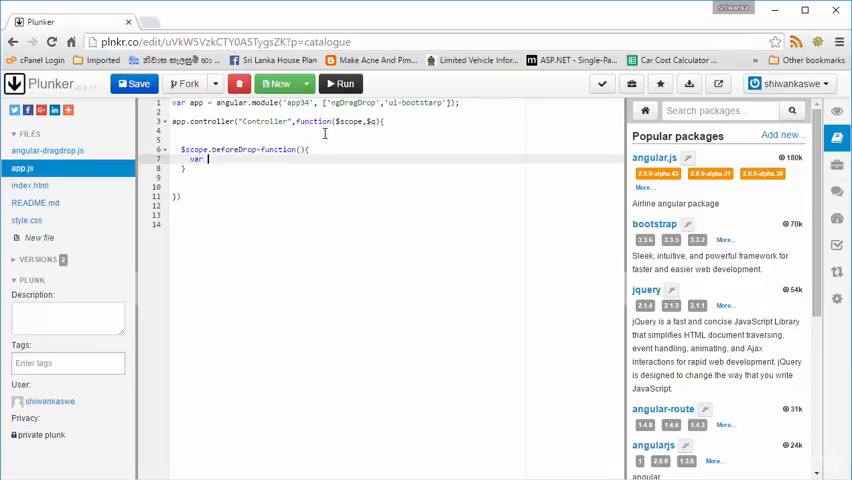
type("deff")
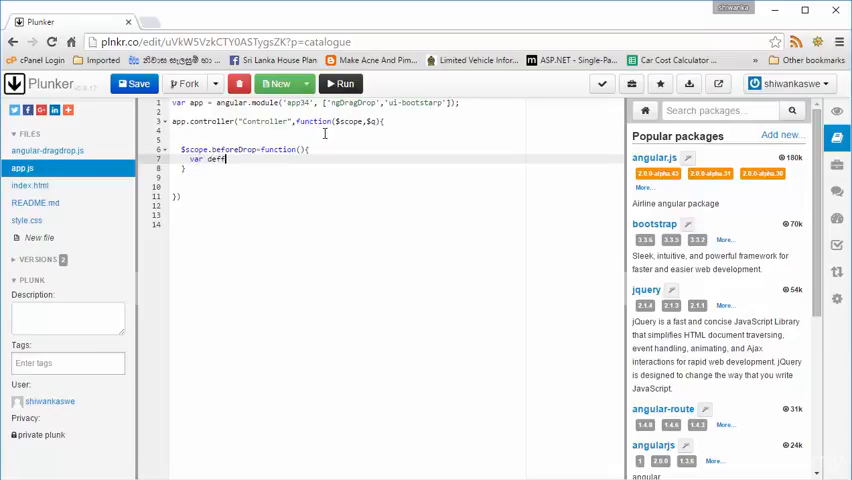
type("erred")
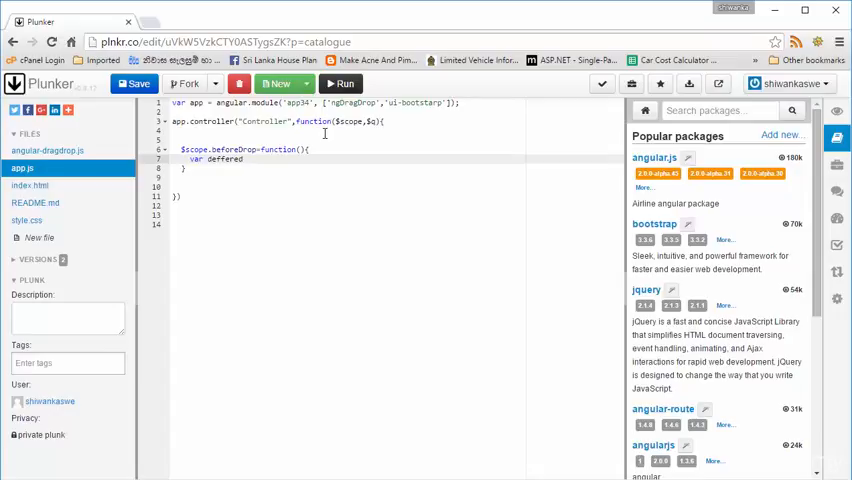
type("=$")
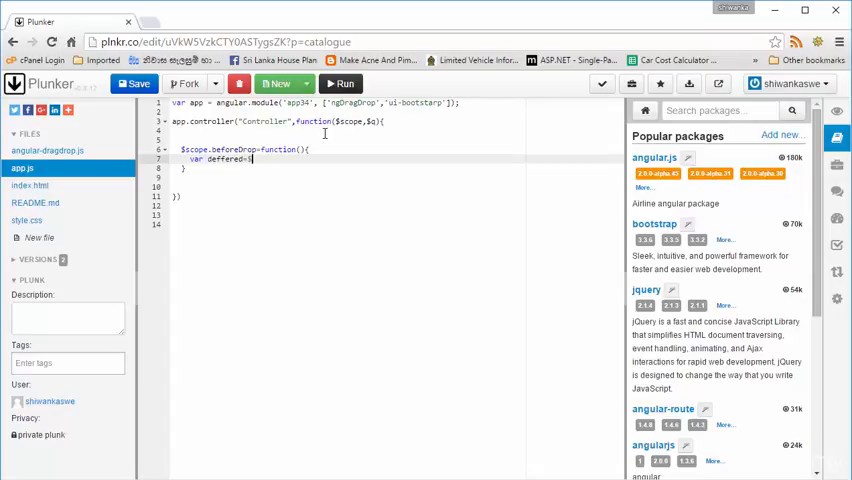
type("q.defer();")
left_click(394, 176)
type("if(confirm(")
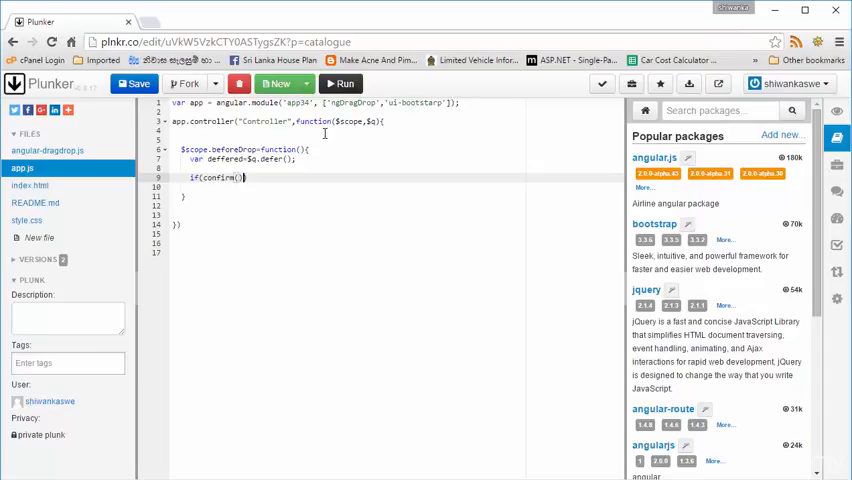
Resolve or reject the deferred on confirm('Are you sure???') and return deferred.promise.
type("\"")
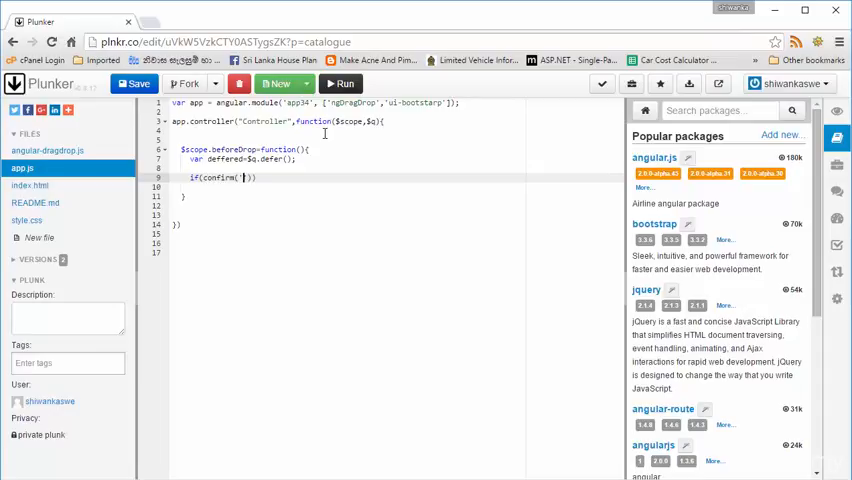
type("'Are you Sure")
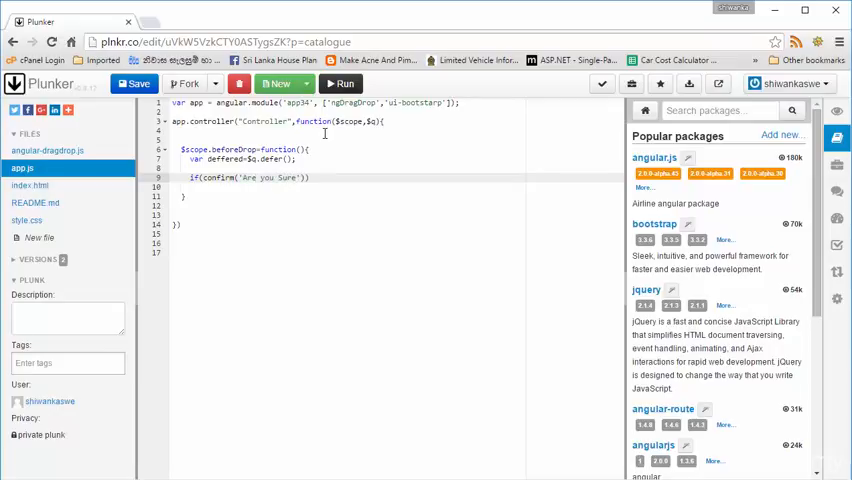
type("???")
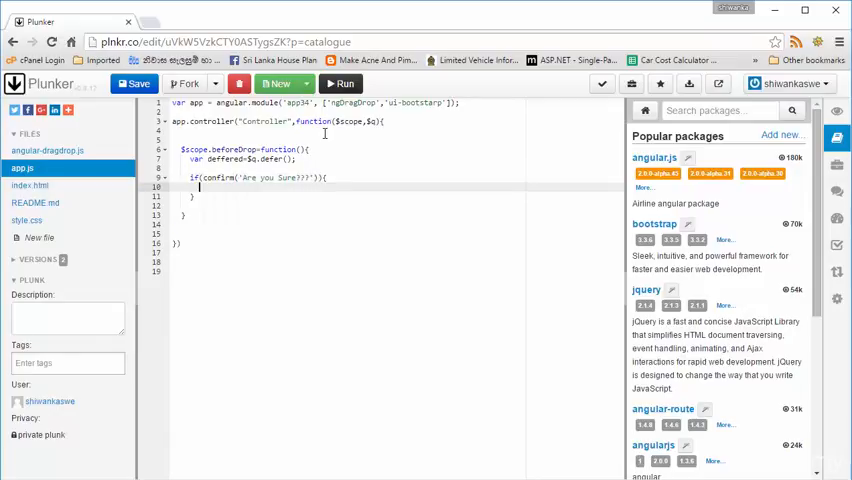
type("defe")
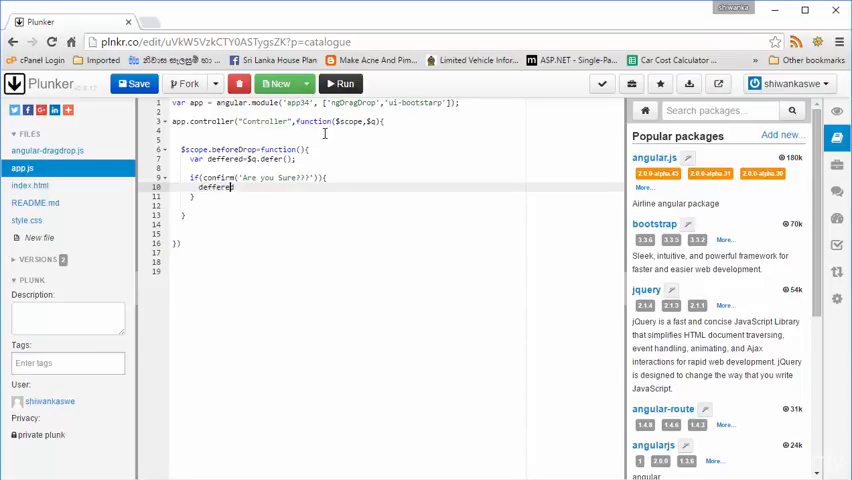
type("r")
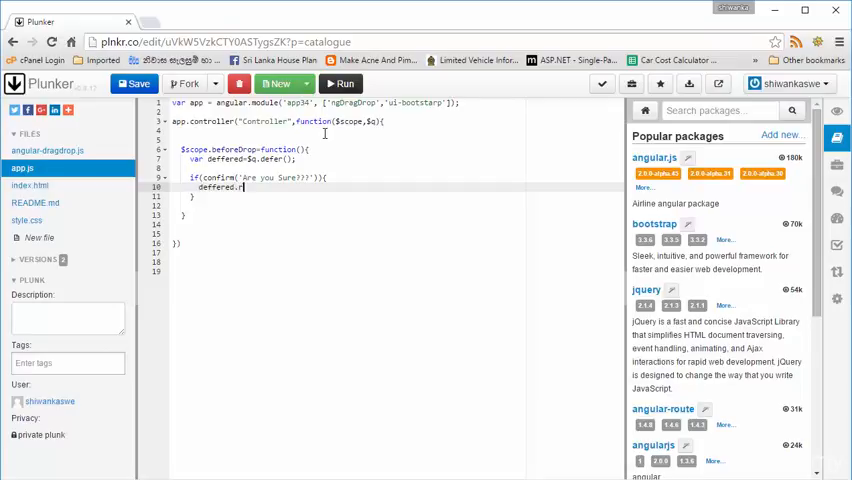
type("esolve();")
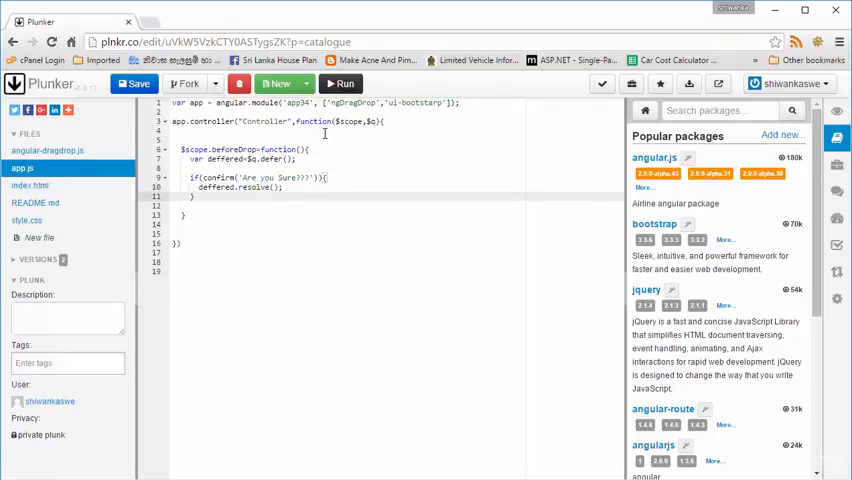
type("}else{")
type("deffered.re")
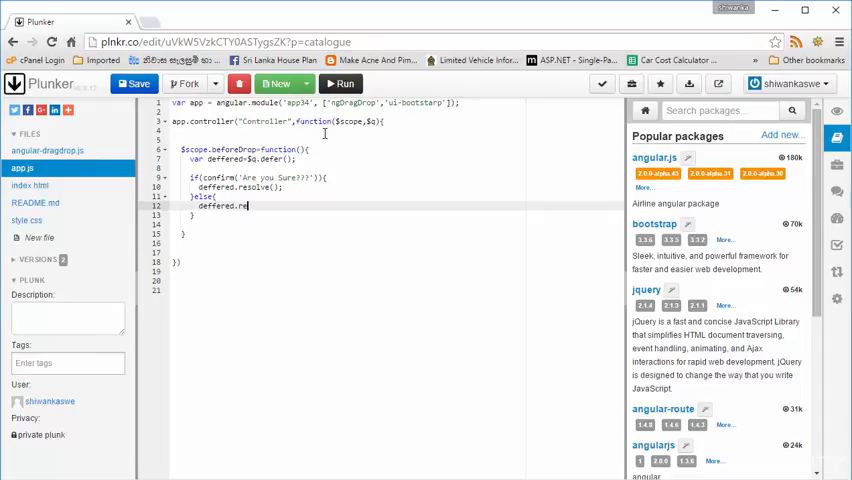
type("solv")
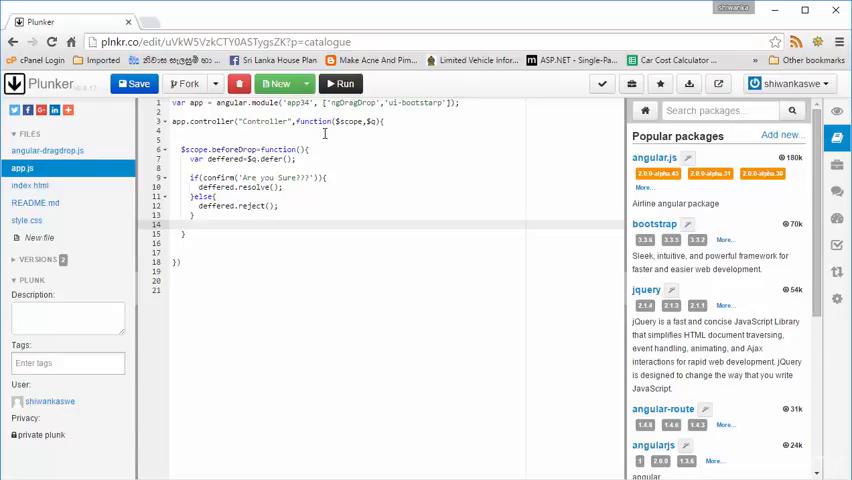
type("re")
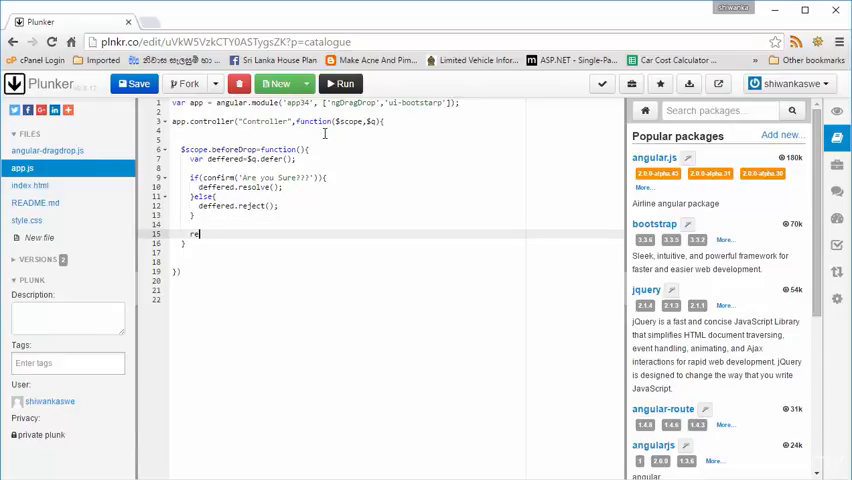
type("turn deffered.promise;")
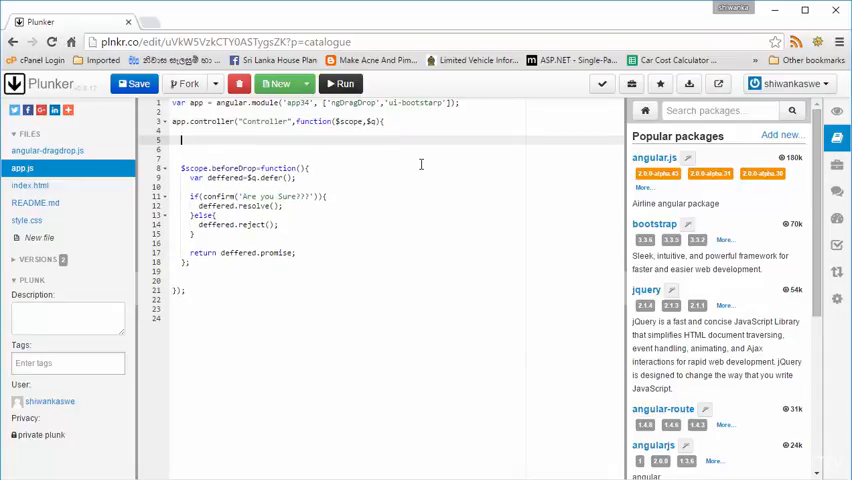
Define $scope.list1 with title "Drag Me" in the controller.
type("$scope")
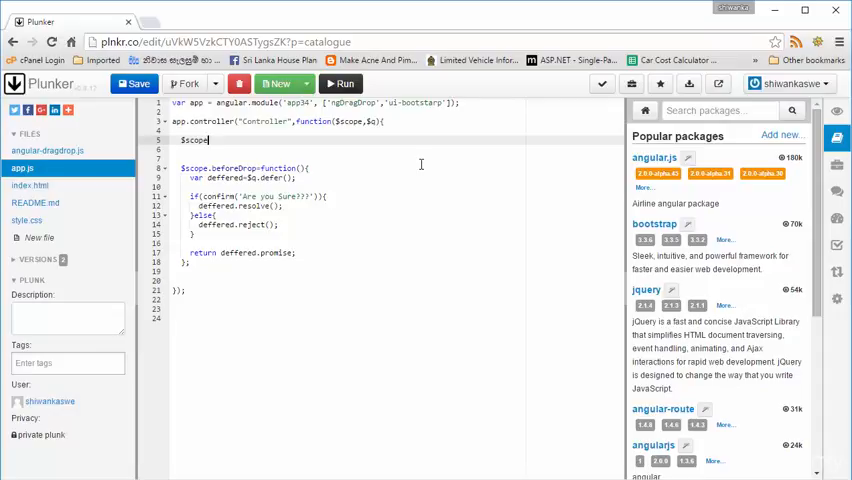
type(".li")
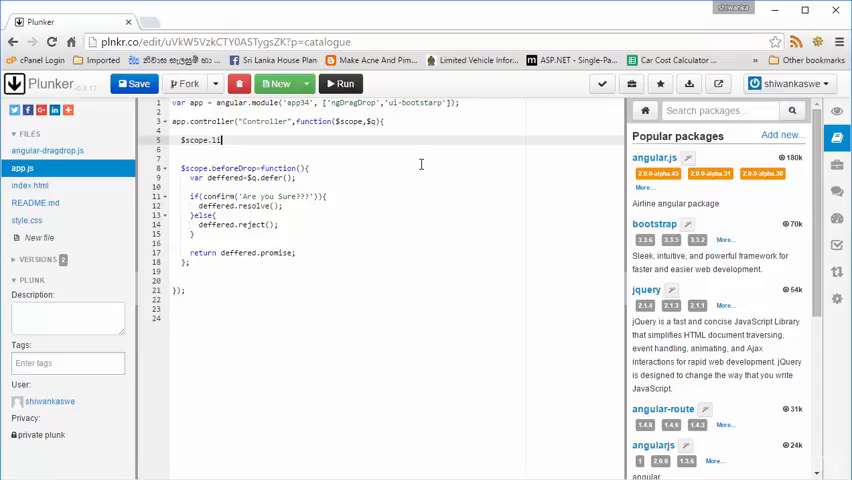
type("st")
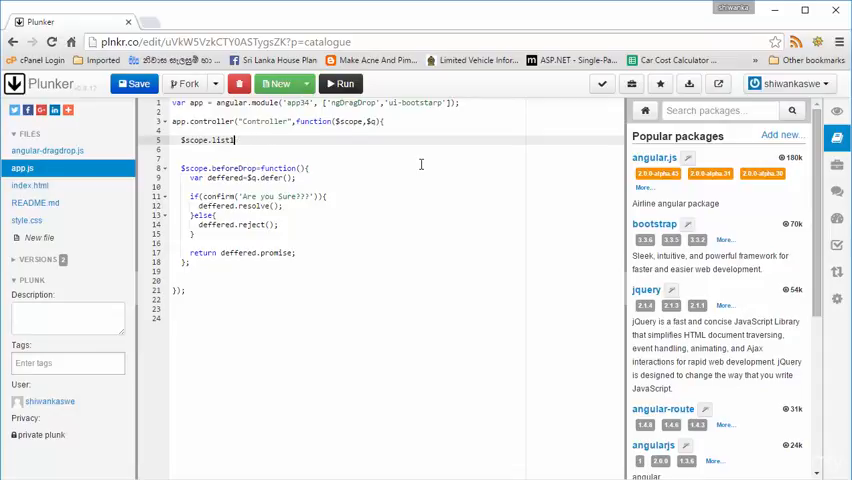
type("1")
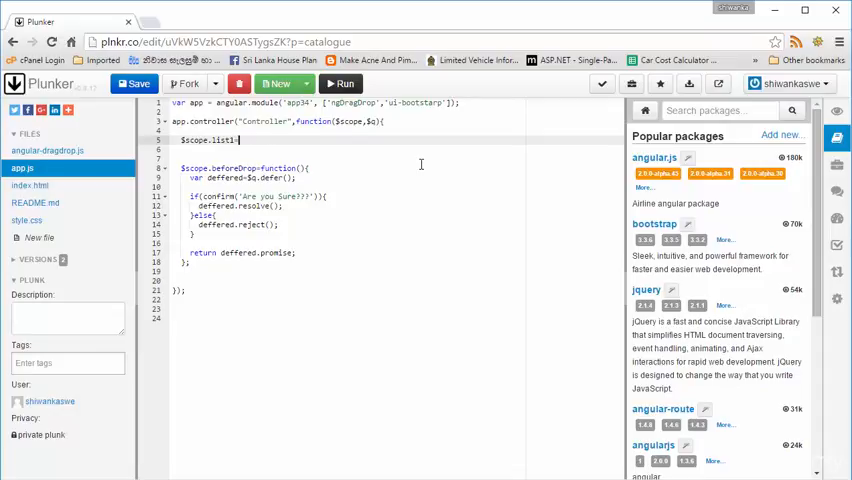
type("=\"\"")
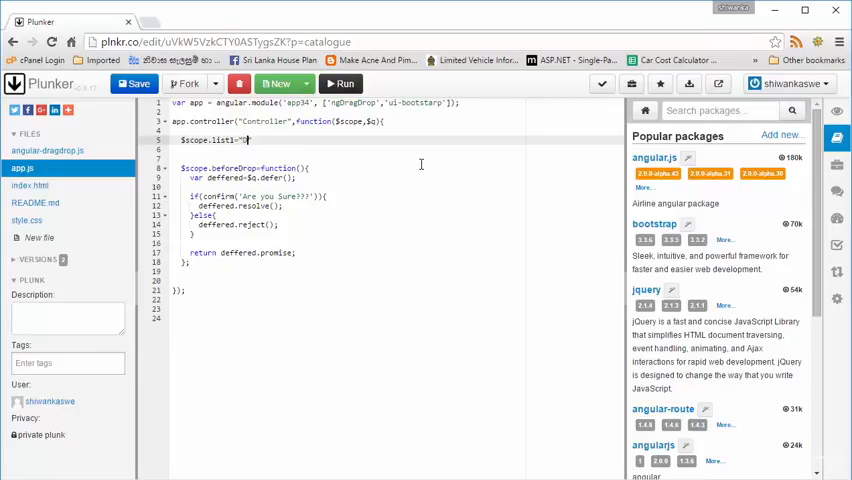
type("Drag Me")
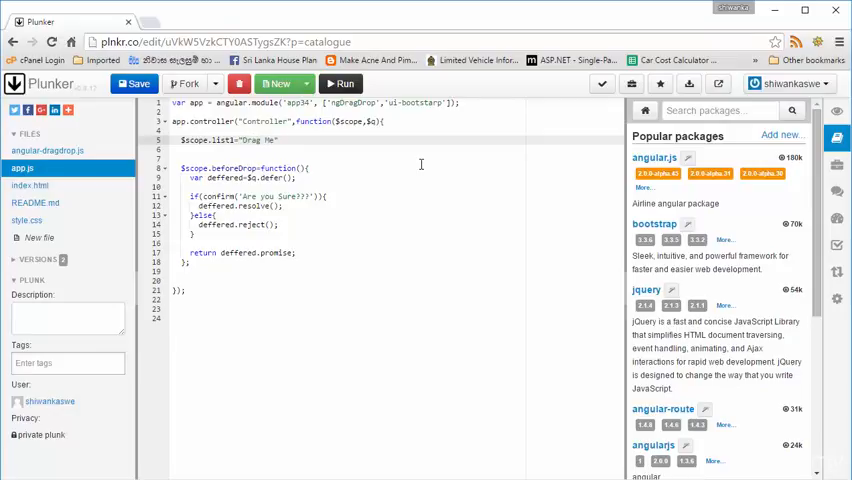
Start $scope.list2 with a title property on the next line.
left_click(280, 140)
type(";")
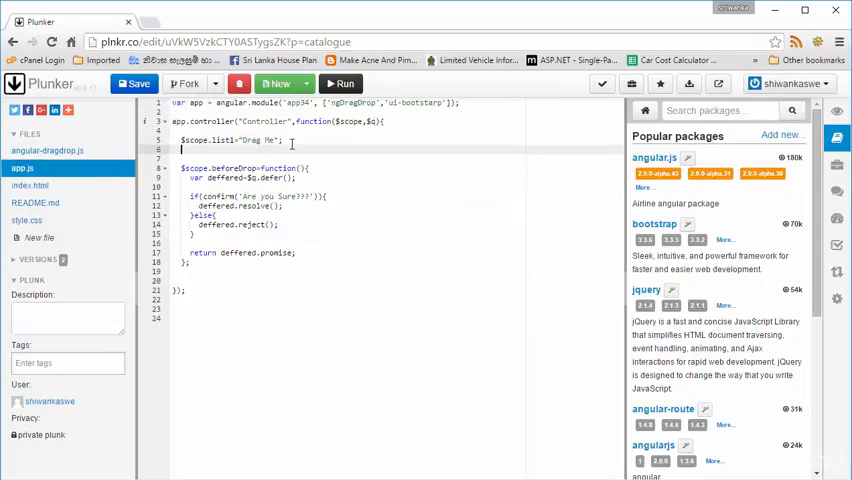
type("$scope.list2={")
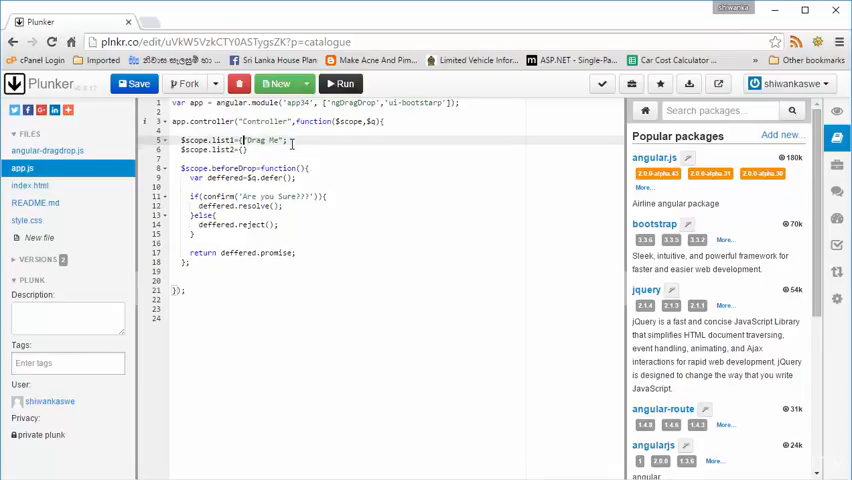
type("{title:")
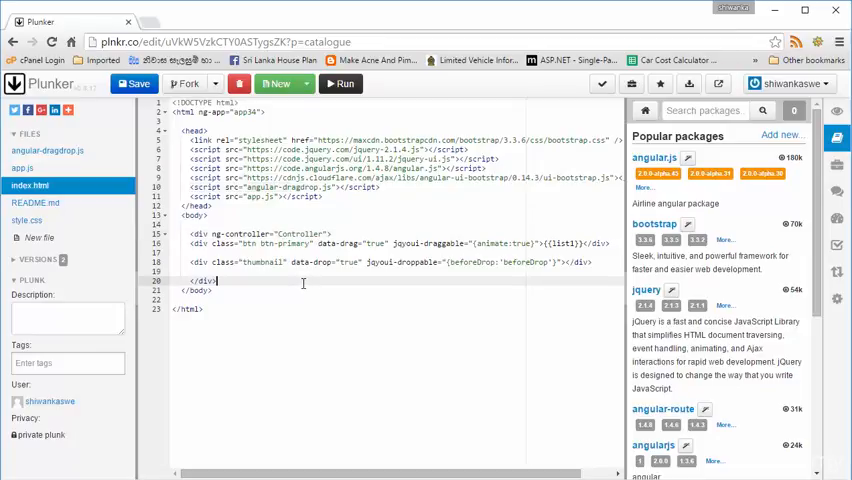
mouse_move(390, 244)
type("ng-model=\"\" ")
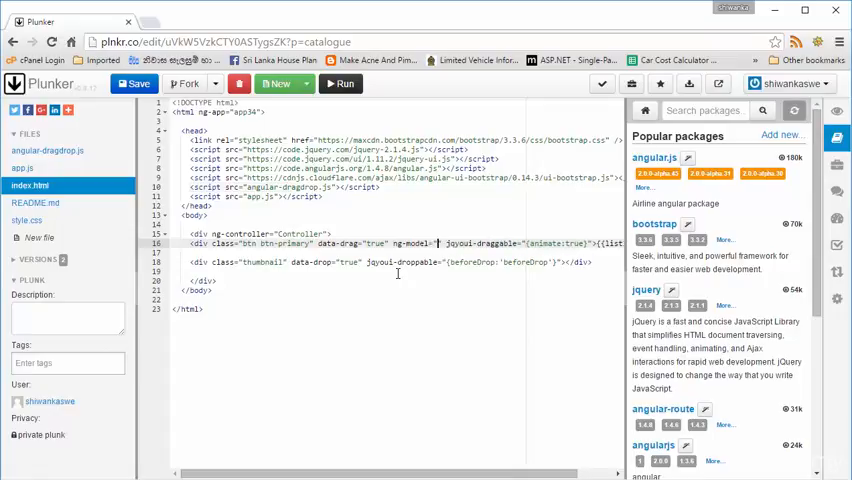
Bind the draggable div to list1 and show {{list1.title}} as its content.
type("list")
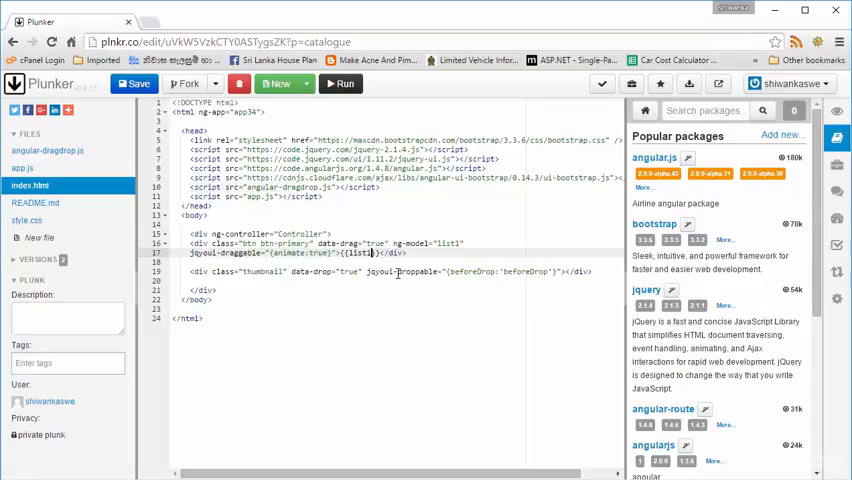
type(".title")
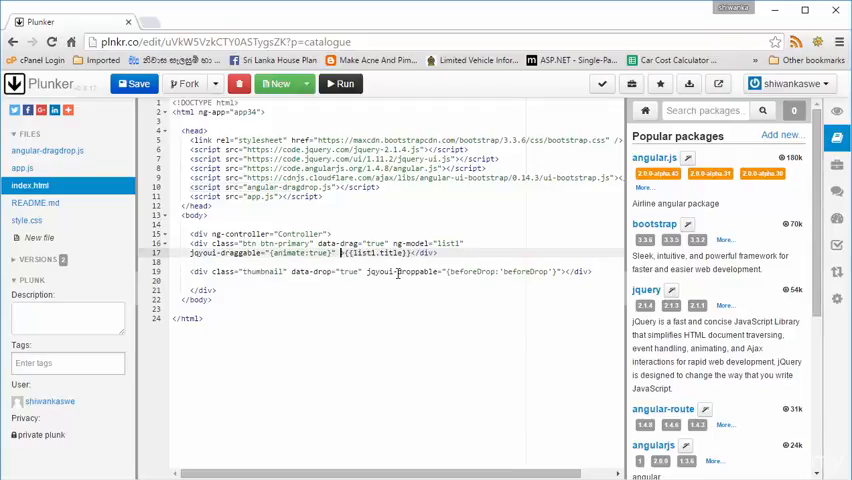
type("ng-hide=\"!list1.title")
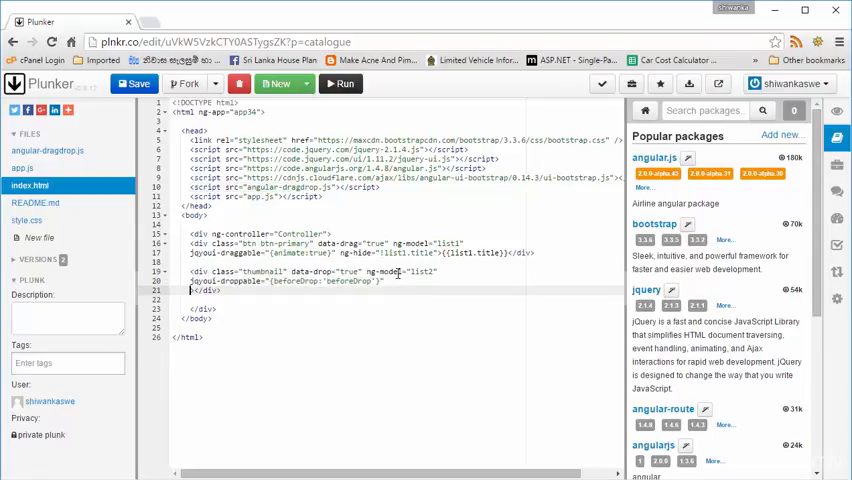
Bind the drop div to list2 and show 'Dropped success' or 'Please Drop here' from list2.title.
type("ng-bb")
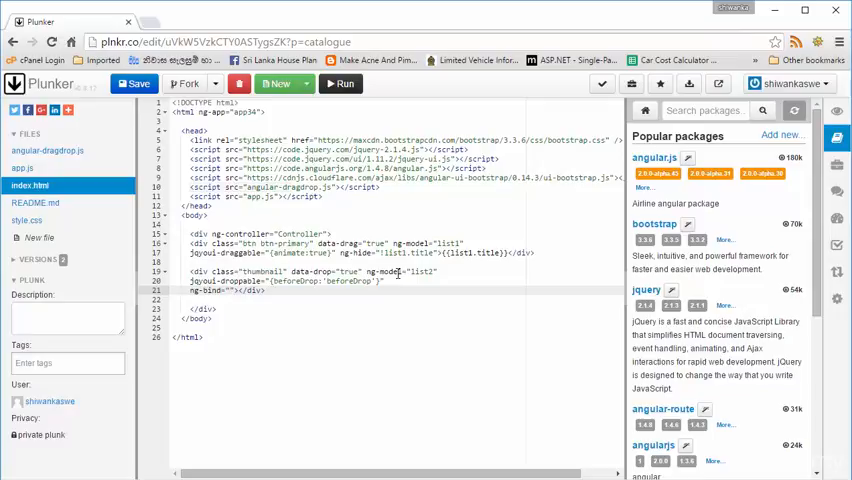
type("list2.title 'D")
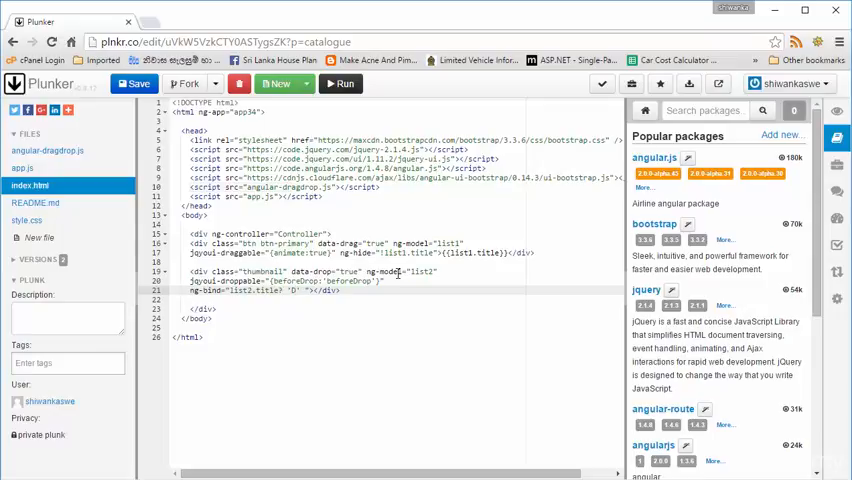
type("ropped")
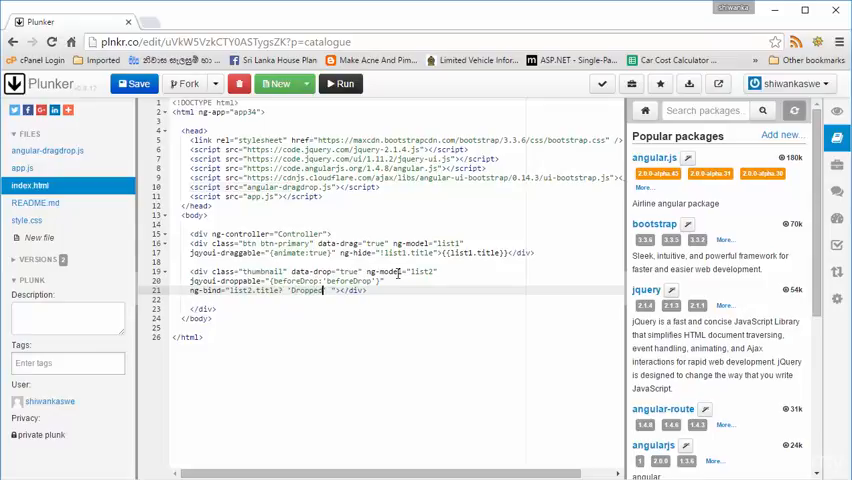
type("success' : 'Please Drop here'")
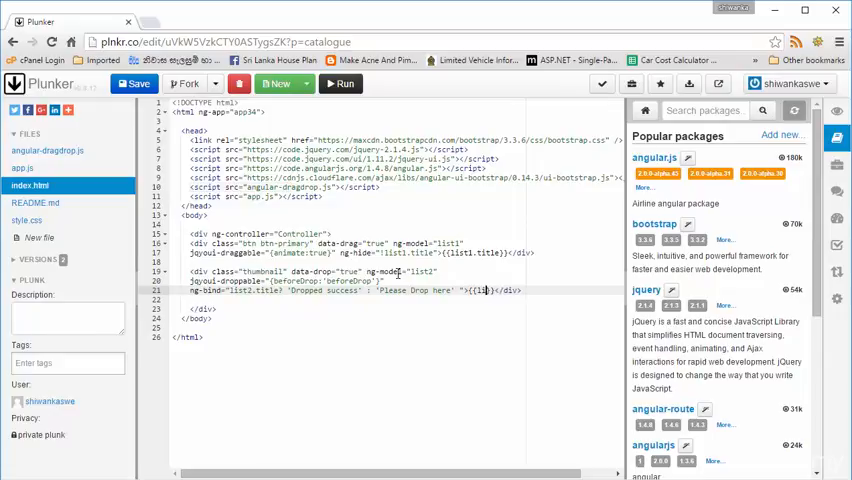
type("list2.title")
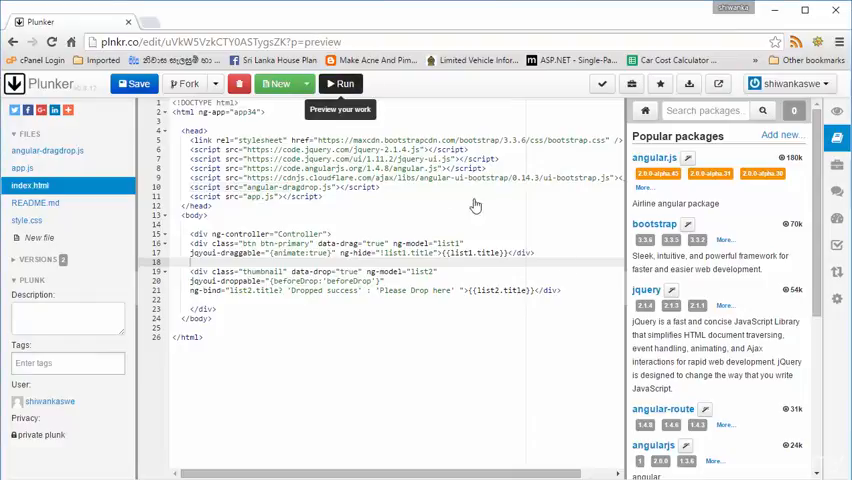
Run the preview and inspect console errors in Chrome's developer tools.
left_click(340, 84)
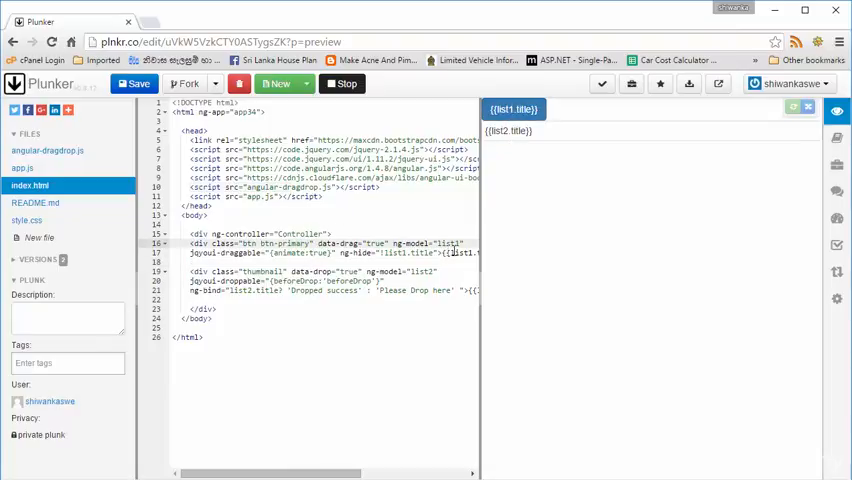
mouse_move(518, 152)
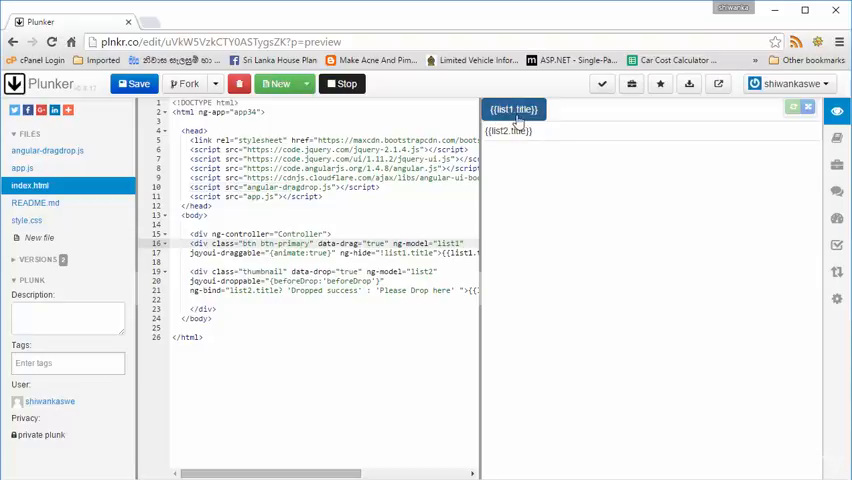
left_click(838, 40)
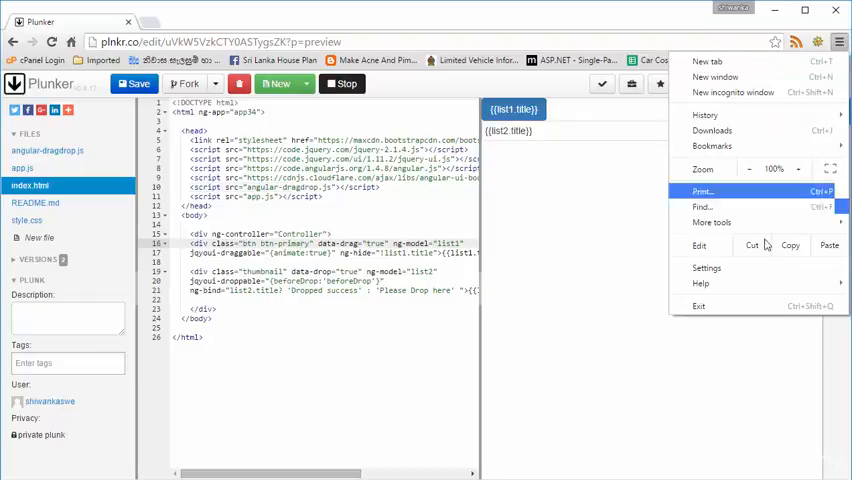
left_click(340, 344)
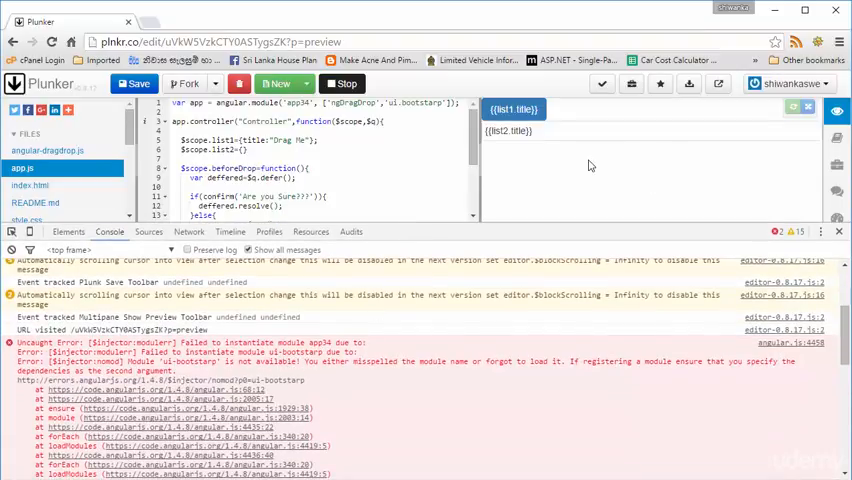
Stop and rerun the preview so 'Drag Me' and 'Please Drop here' render.
left_click(348, 84)
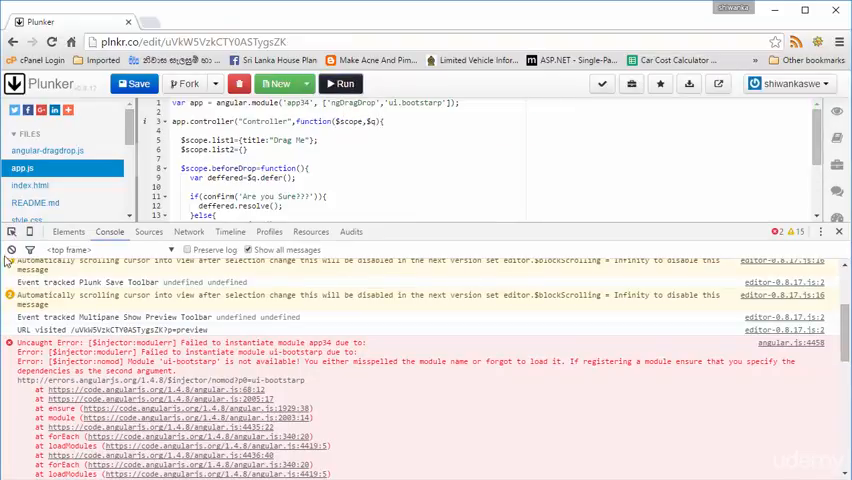
left_click(344, 84)
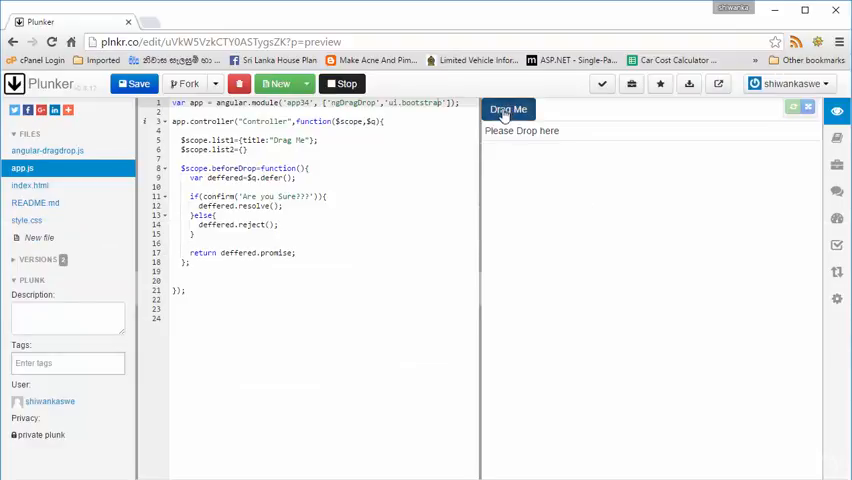
Drag 'Drag Me' onto 'Please Drop here' and confirm 'Are you Sure?' to show 'Dropped success'.
left_click_drag(508, 108, 572, 220)
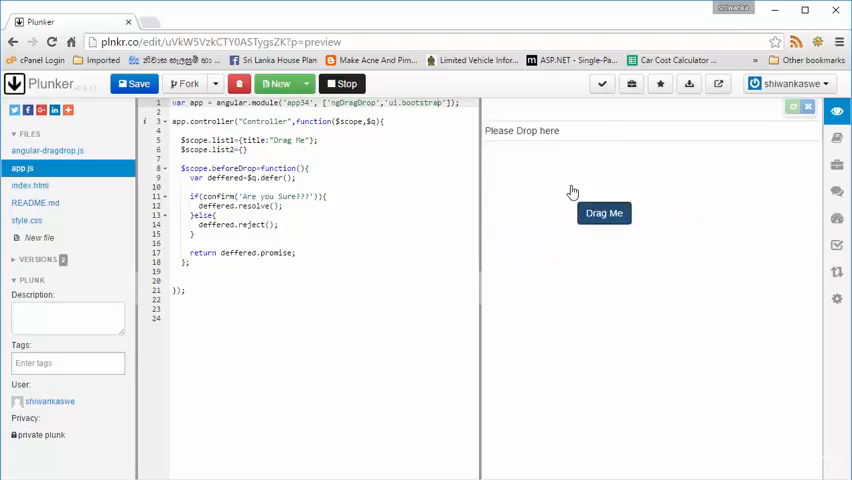
left_click_drag(604, 212, 544, 130)
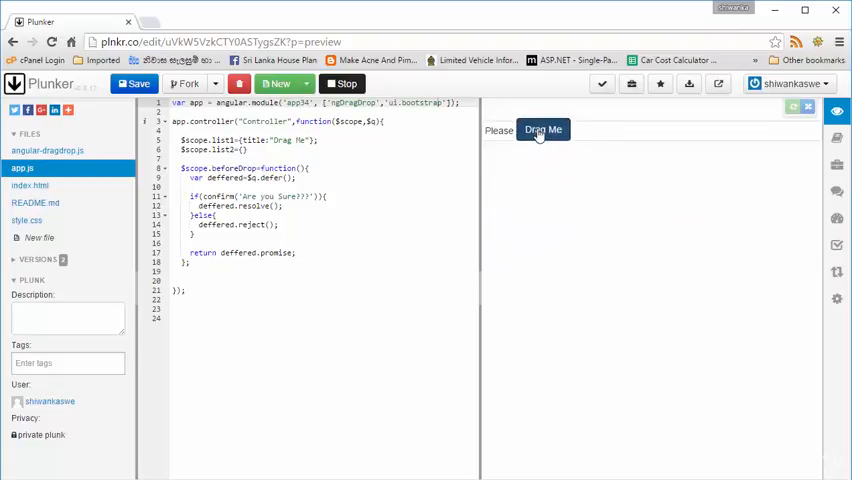
left_click_drag(544, 130, 592, 132)
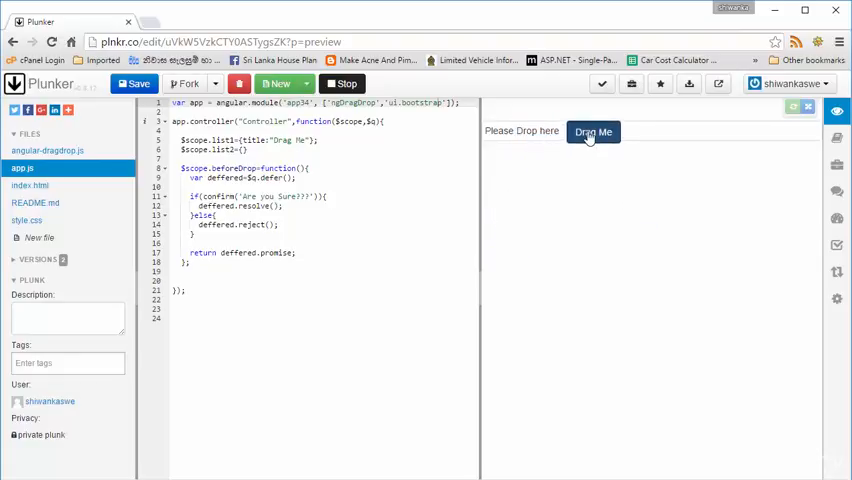
left_click_drag(592, 132, 520, 132)
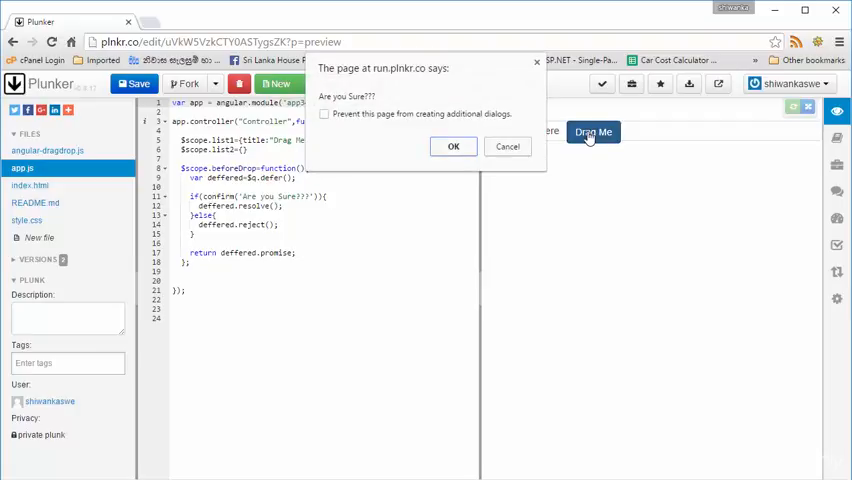
mouse_move(494, 178)
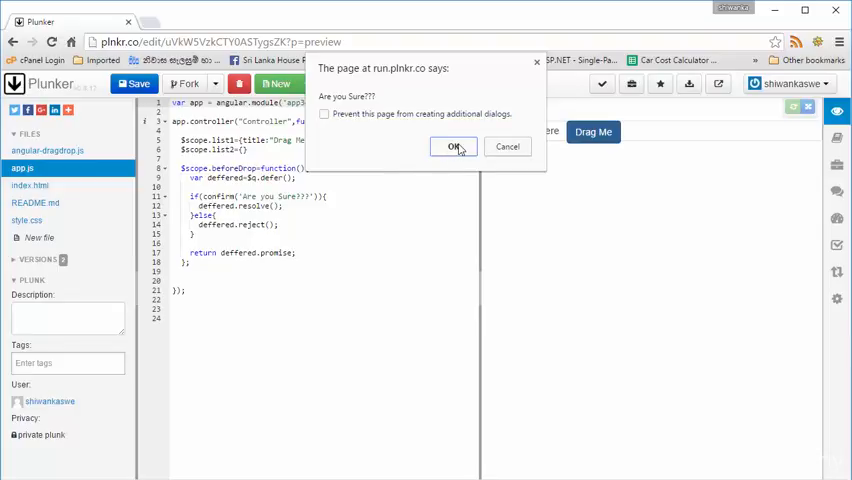
left_click(454, 148)
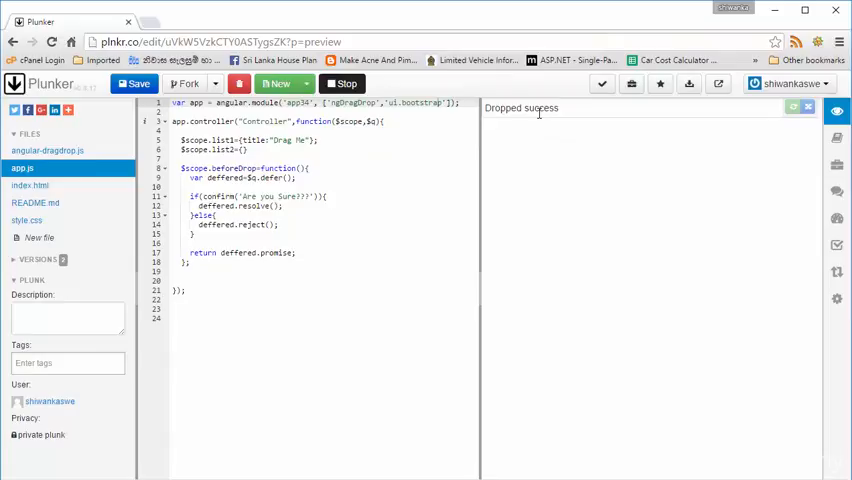
mouse_move(276, 84)
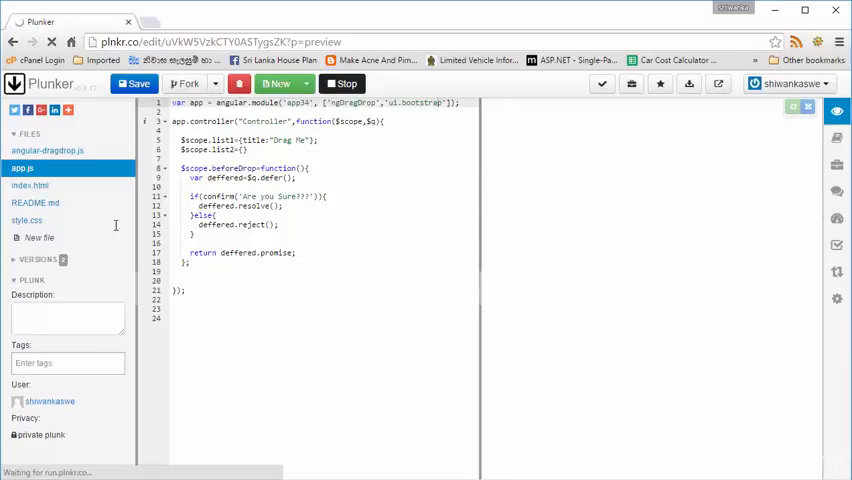
Add a <br> between the Drag Me div and the drop-area div in index.html.
left_click(30, 184)
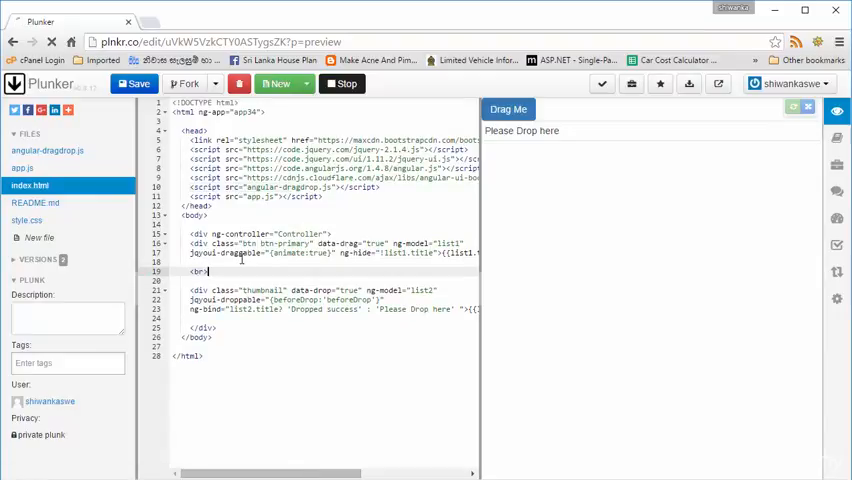
type("<br><br>")
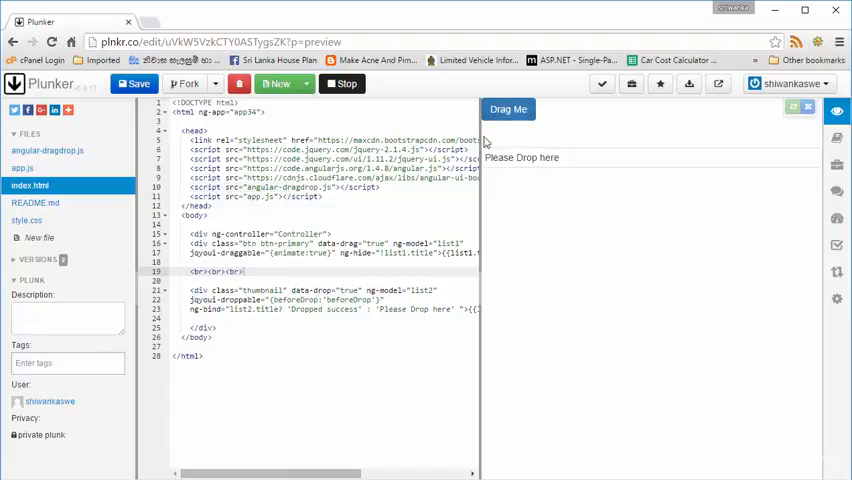
Drag 'Drag Me' onto the drop area and cancel the confirmation so it snaps back.
left_click_drag(508, 108, 510, 196)
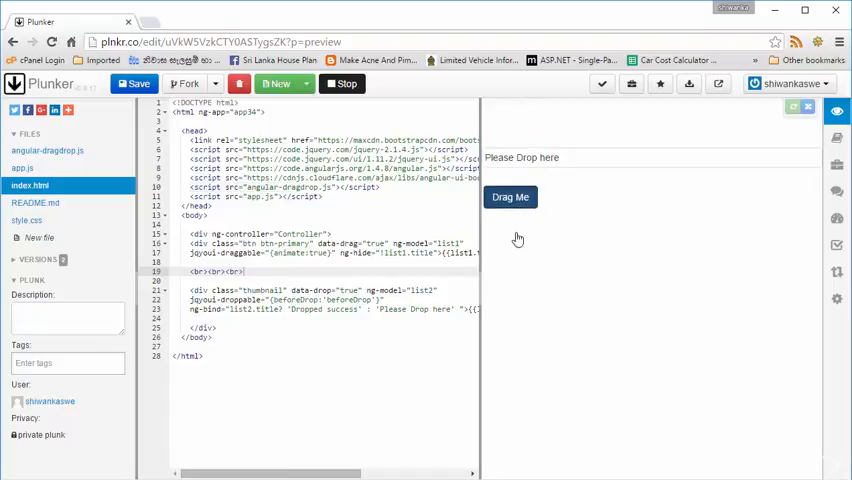
left_click_drag(510, 196, 584, 242)
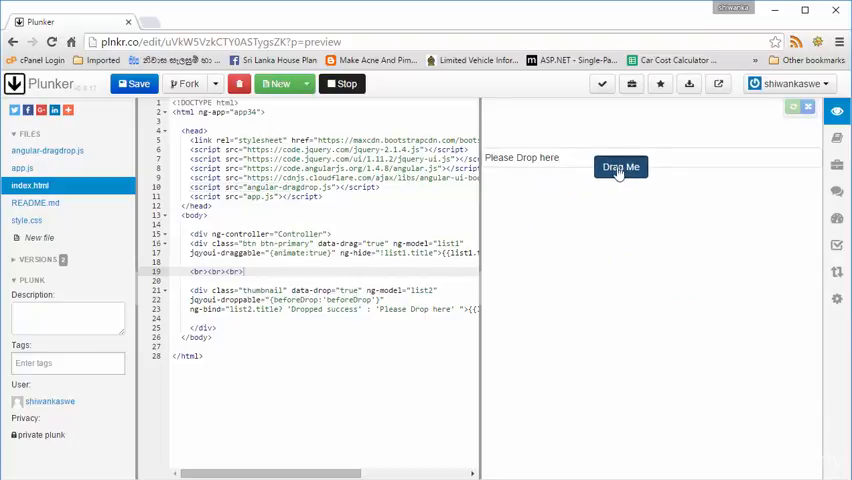
left_click_drag(620, 168, 588, 158)
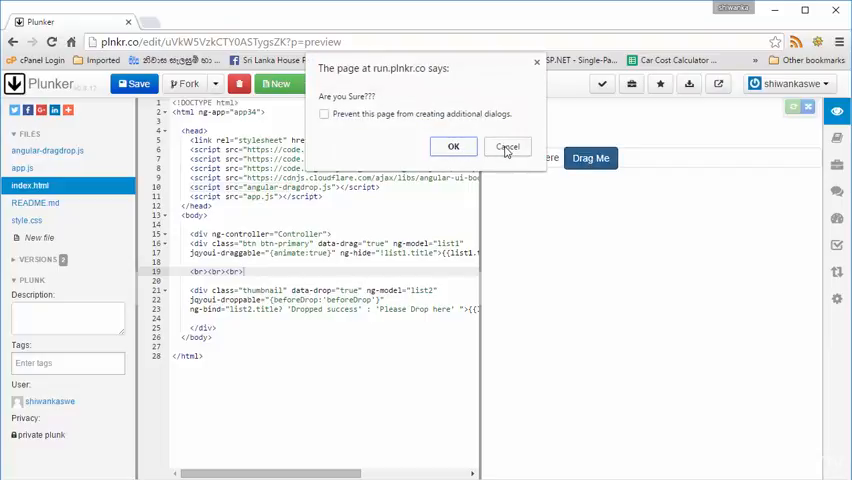
left_click(452, 146)
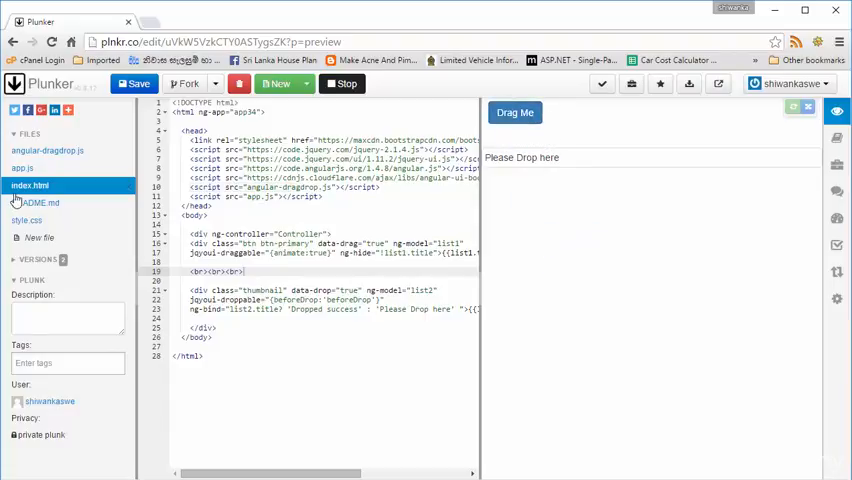
left_click(22, 168)
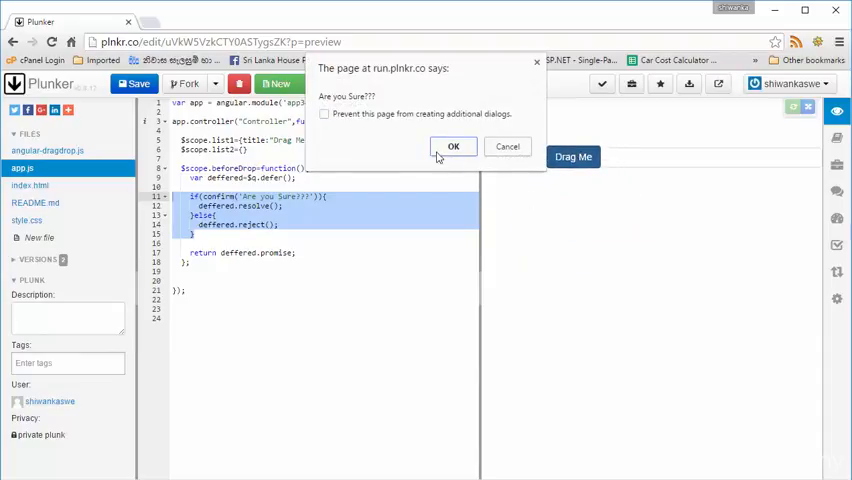
Confirm the drop to show 'Dropped success', then return to index.html in the Files sidebar.
left_click(452, 146)
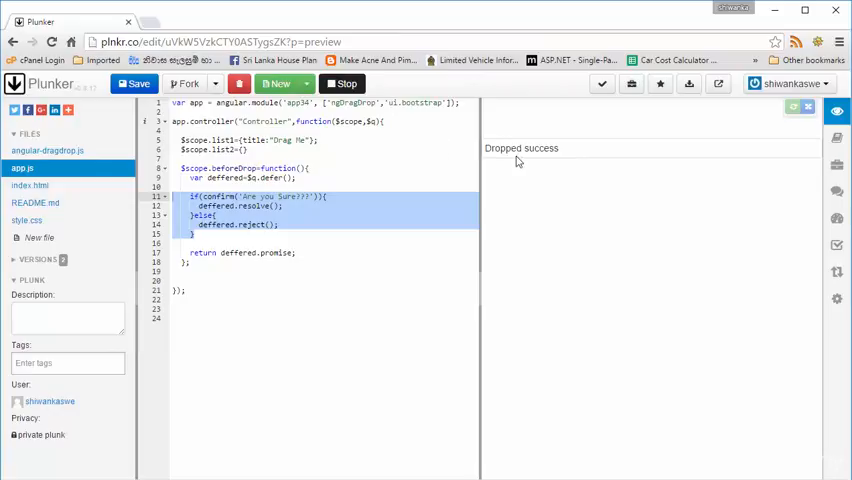
mouse_move(336, 202)
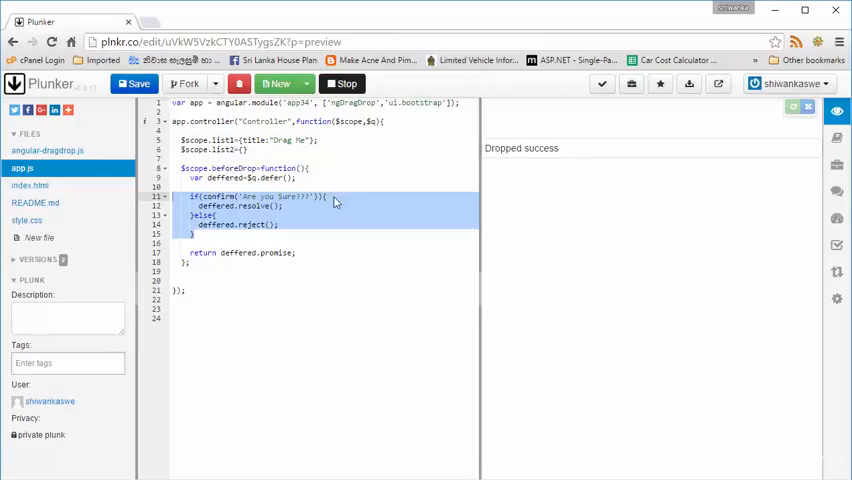
left_click(30, 184)
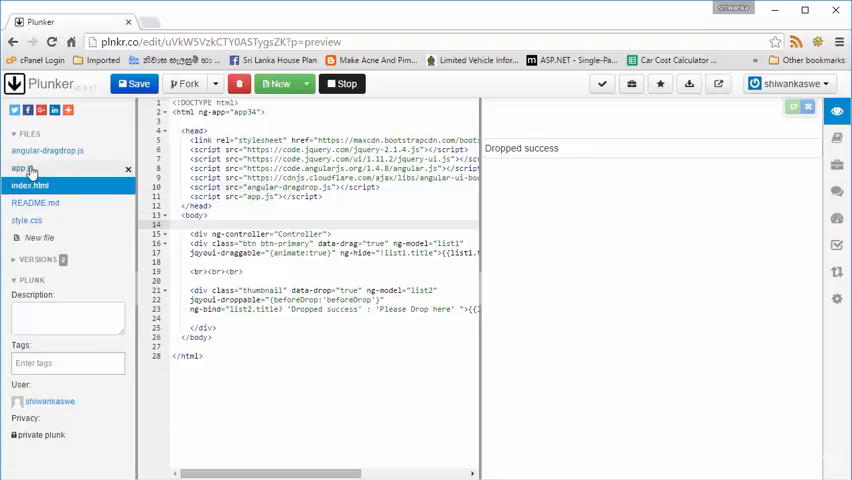
left_click(28, 184)
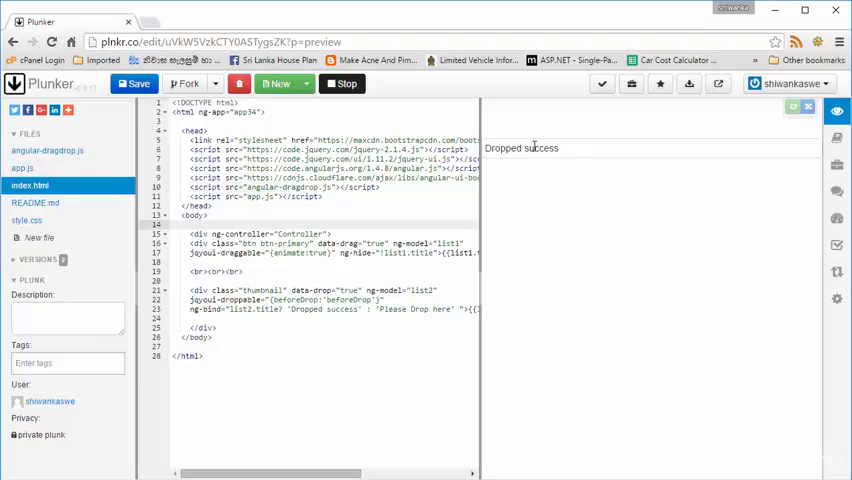
mouse_move(546, 192)
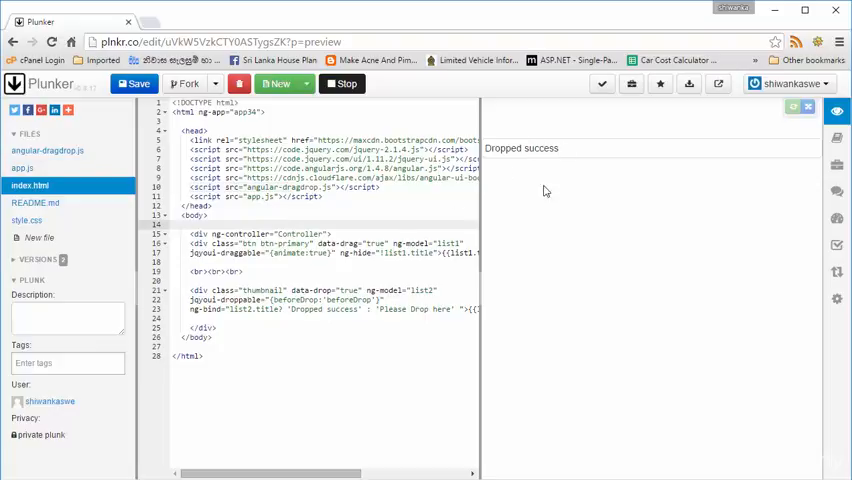
mouse_move(300, 280)
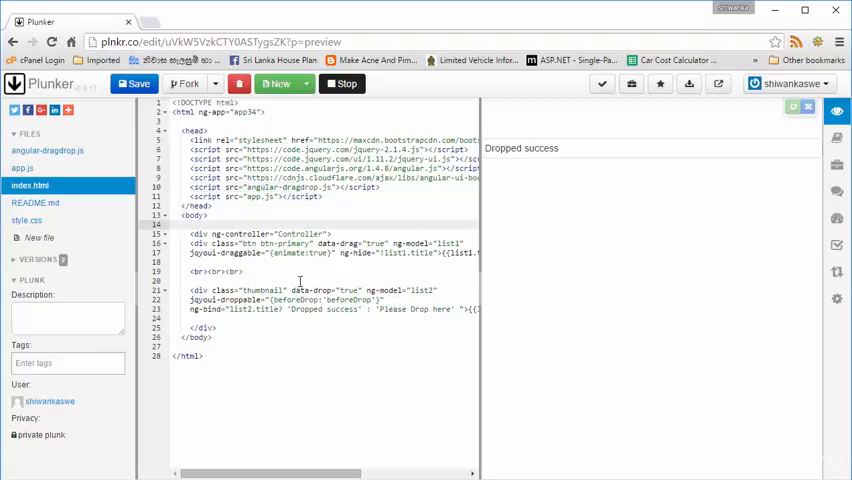